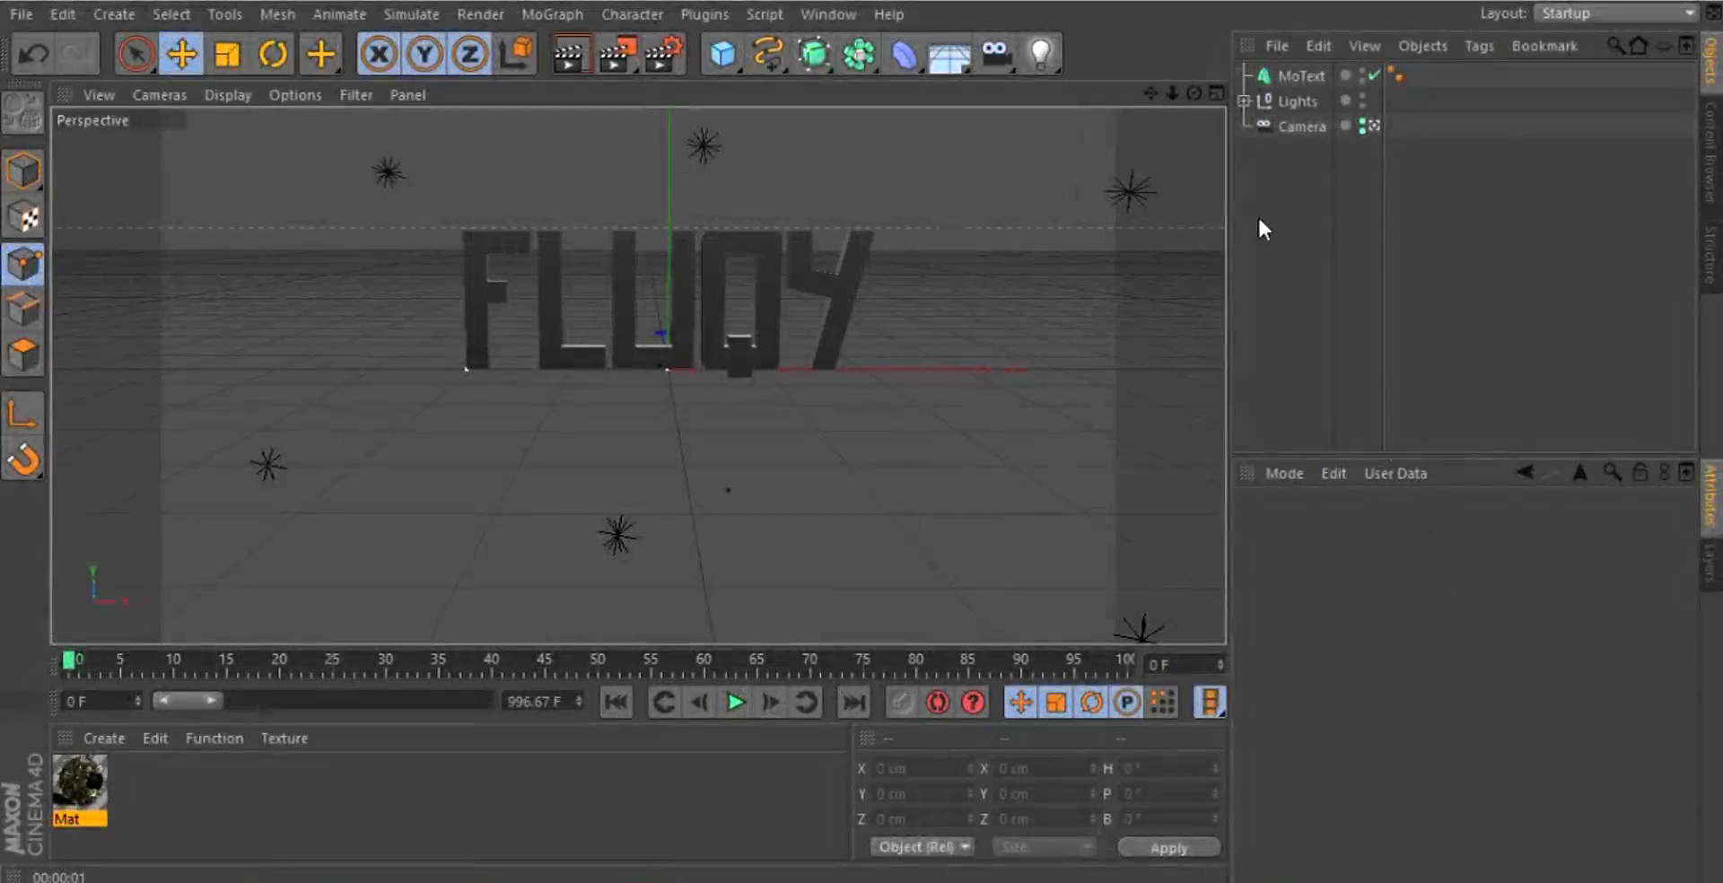
Select the old FLUQY MoText object so it can be deleted
click(1301, 74)
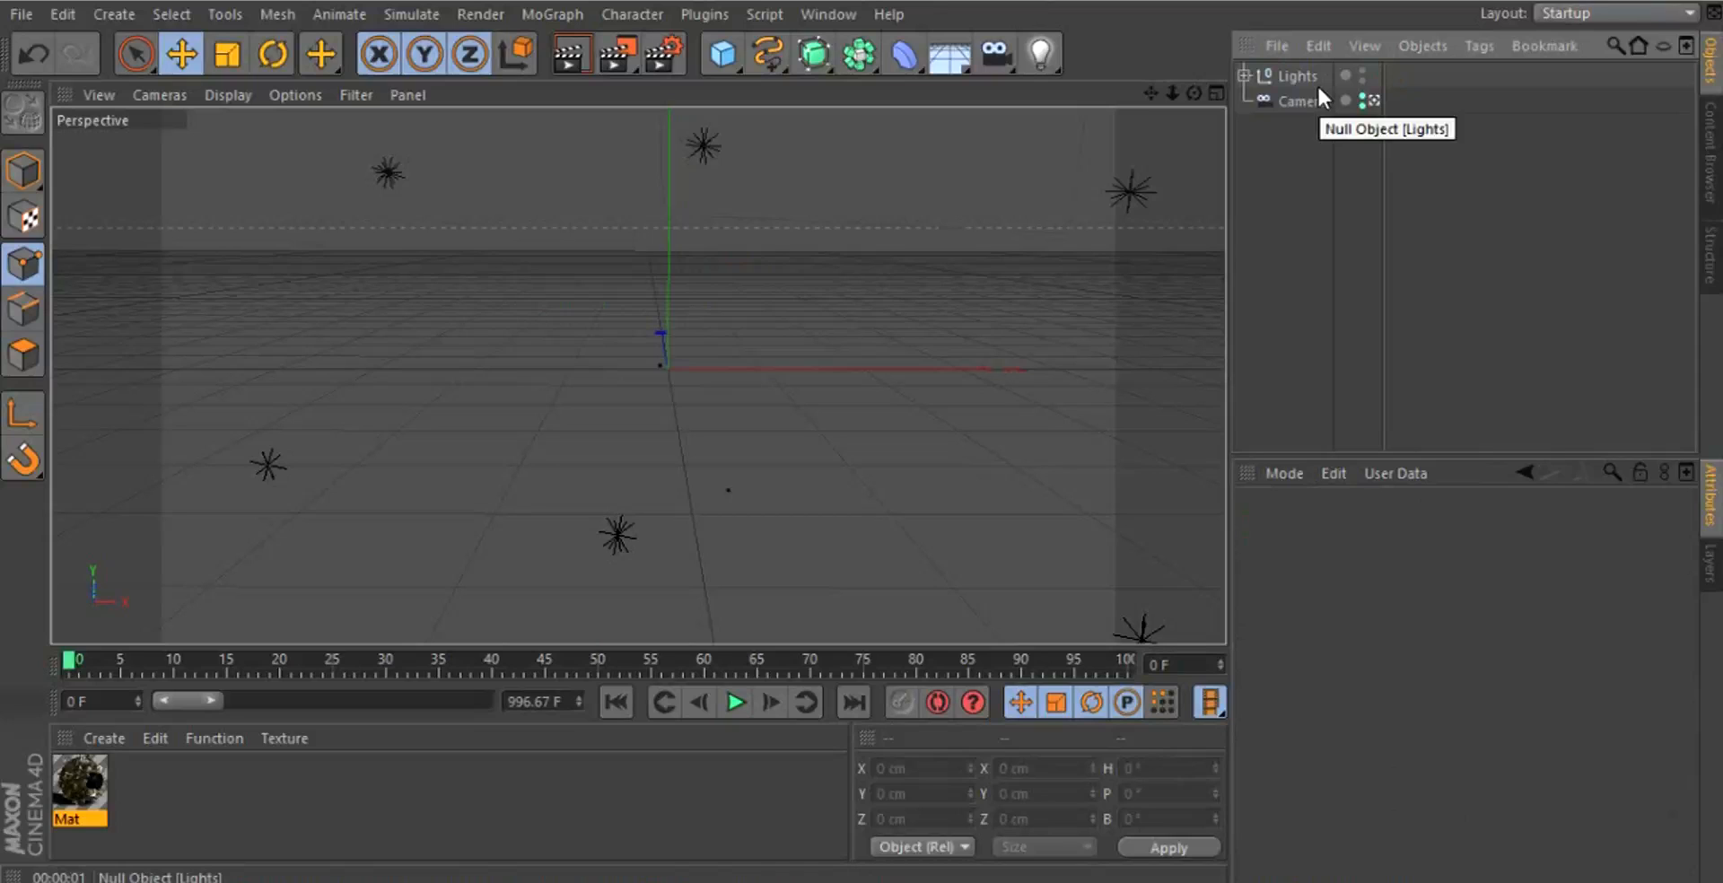
mouse_move(1265, 273)
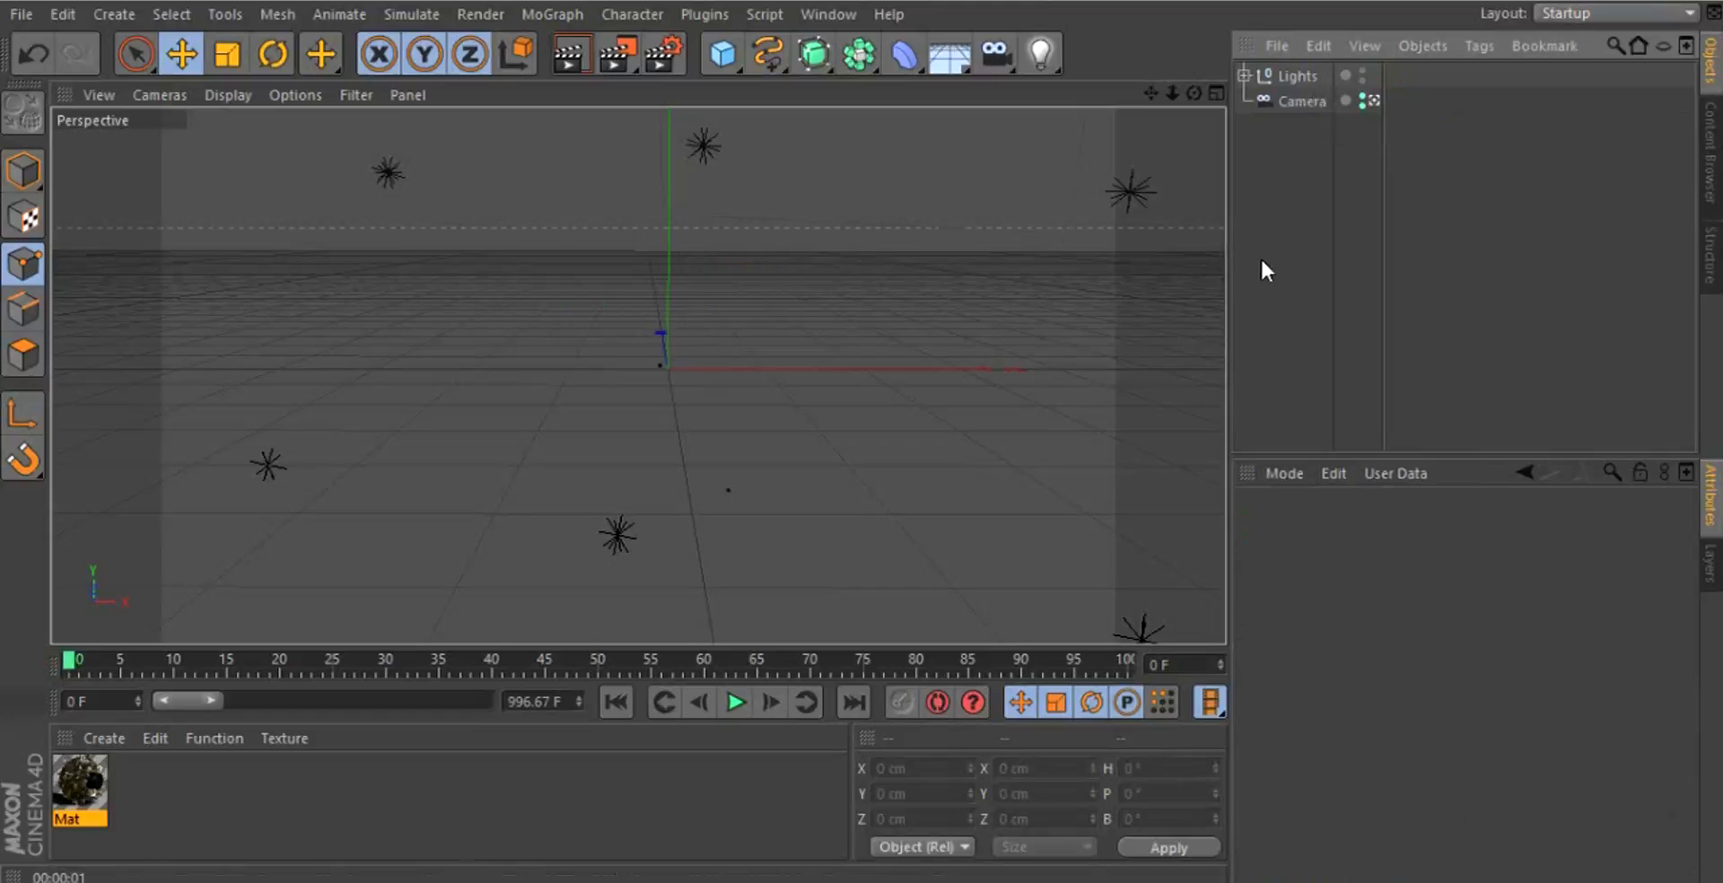
mouse_move(1267, 264)
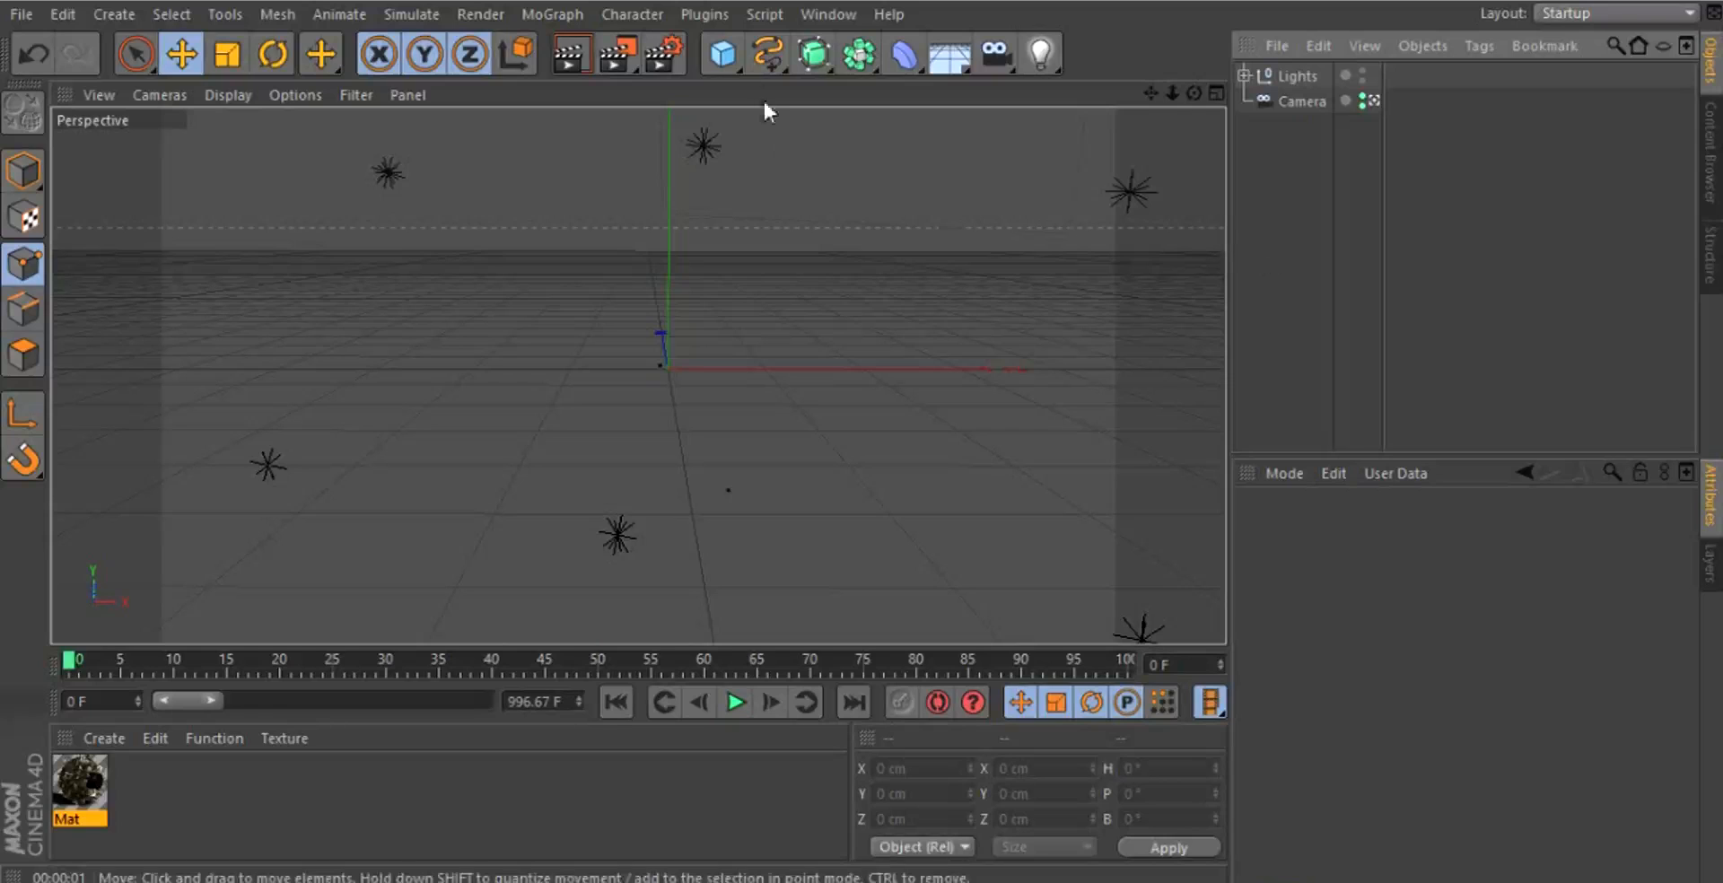
mouse_move(553, 14)
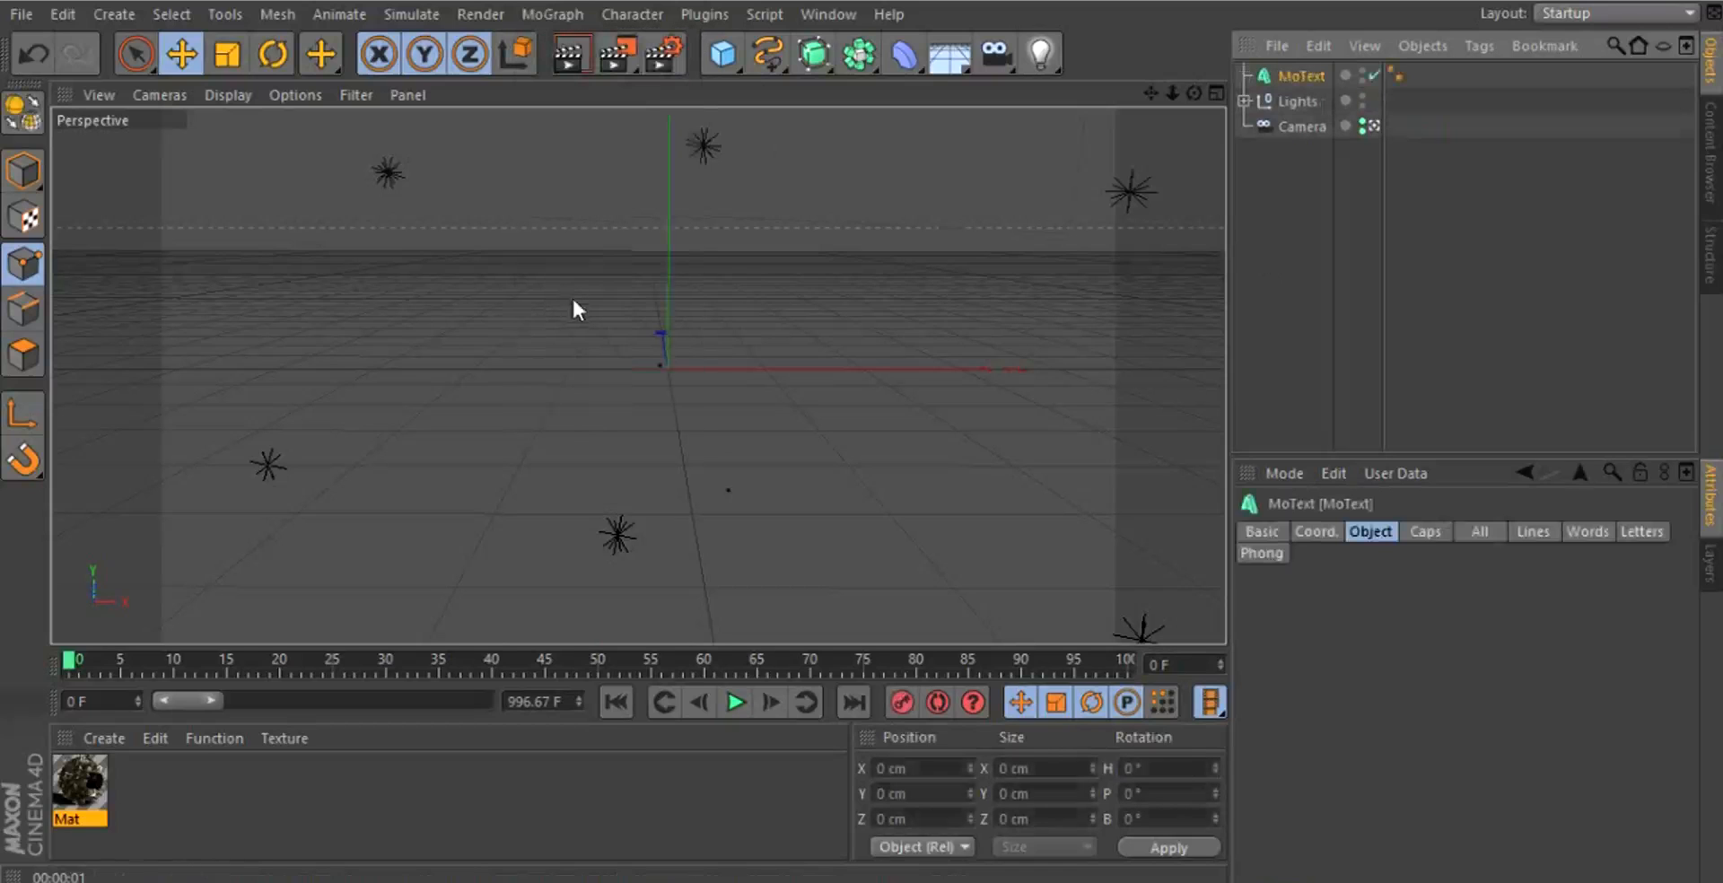
Center-align the new MoText, enter the text FLUQY, and switch to a blocky font
click(1528, 802)
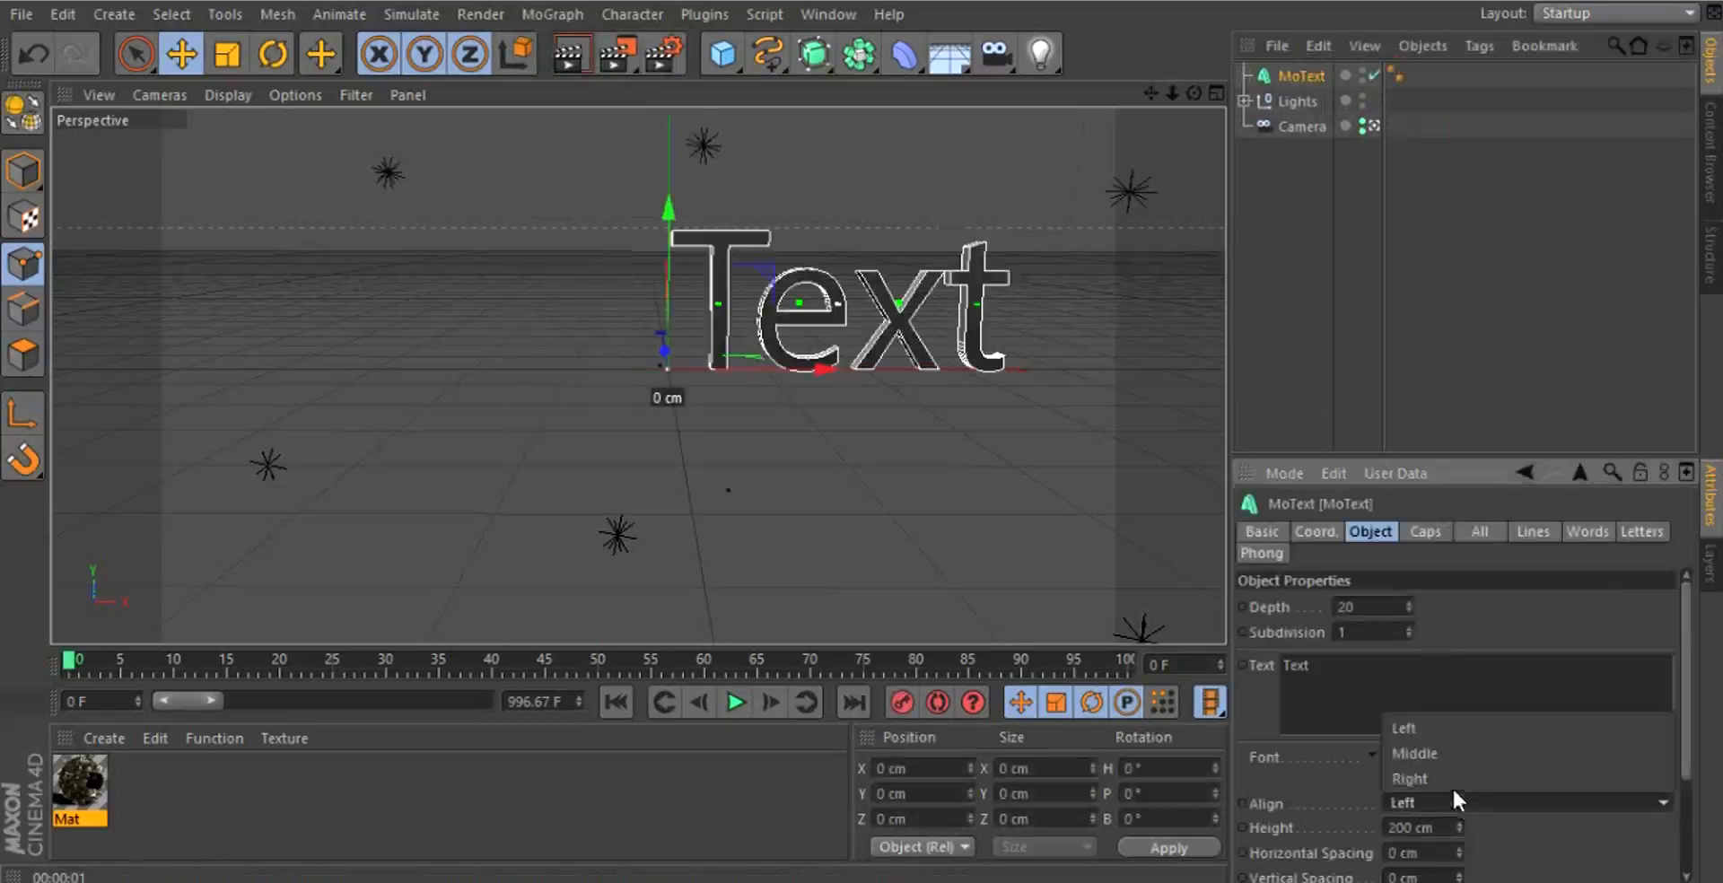
click(1415, 754)
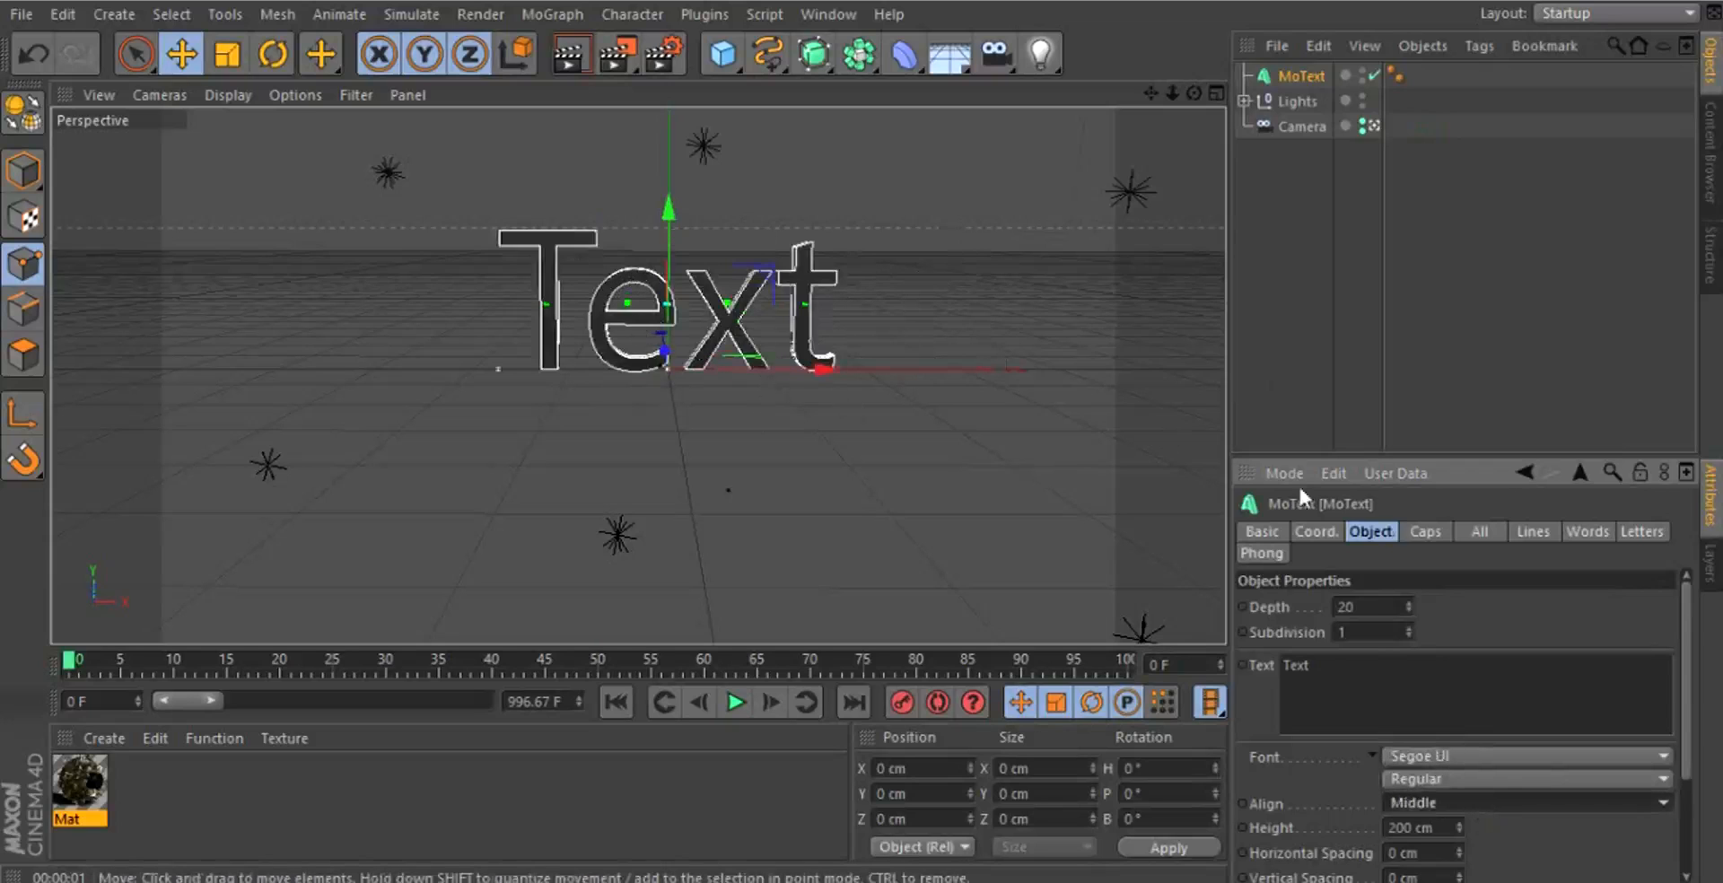
text(FLUO)
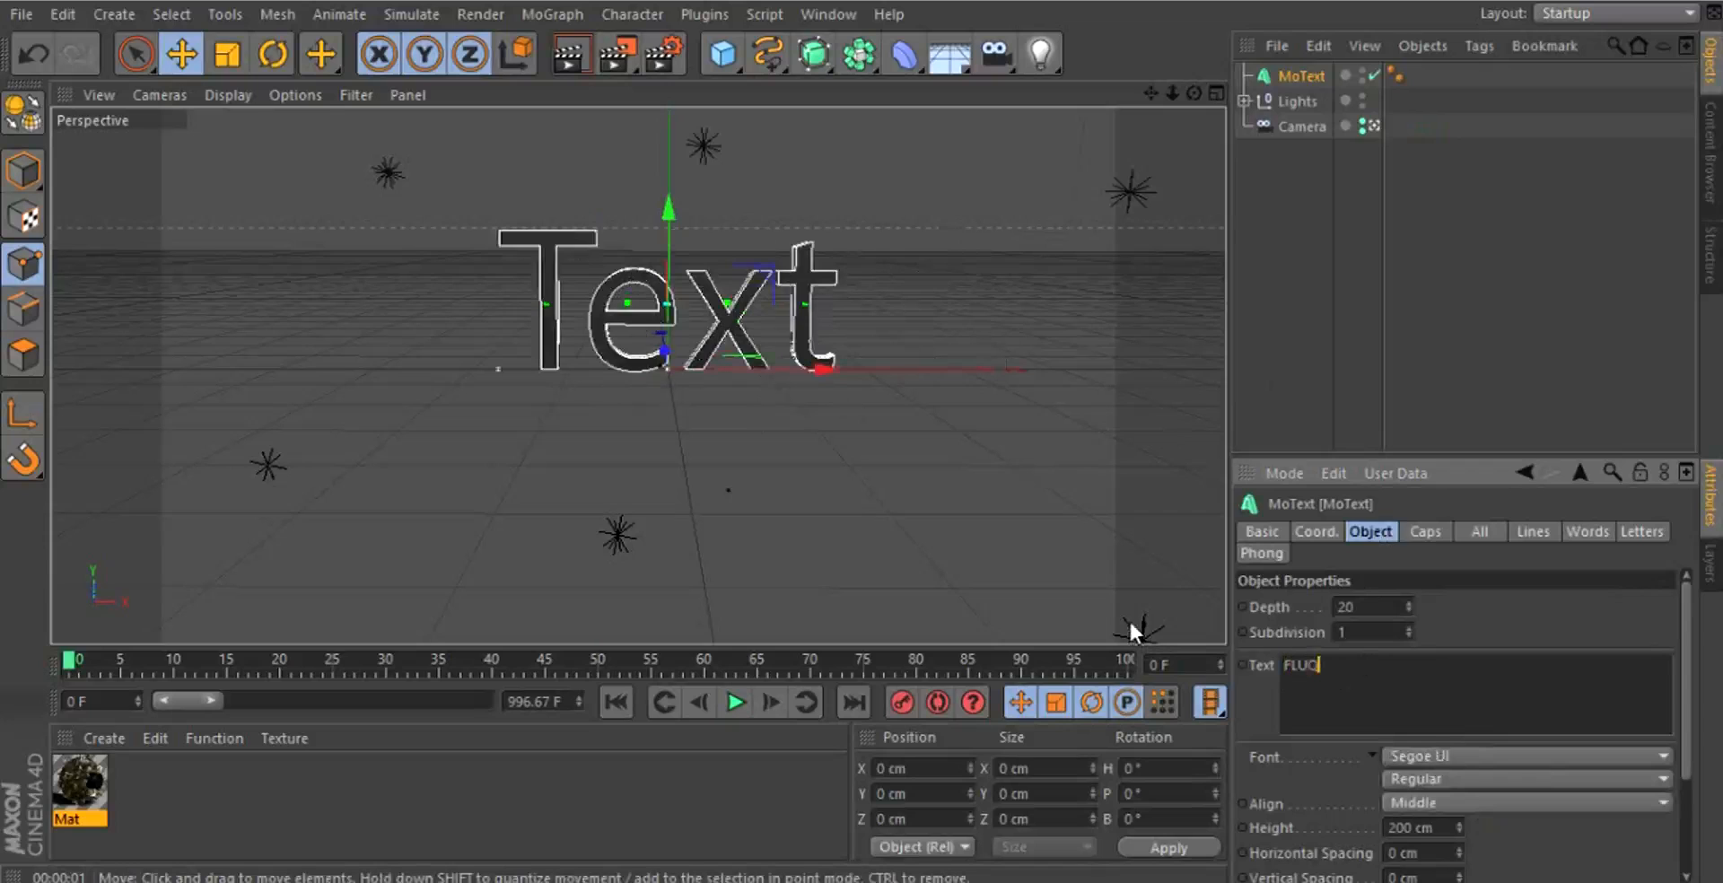
text(Y)
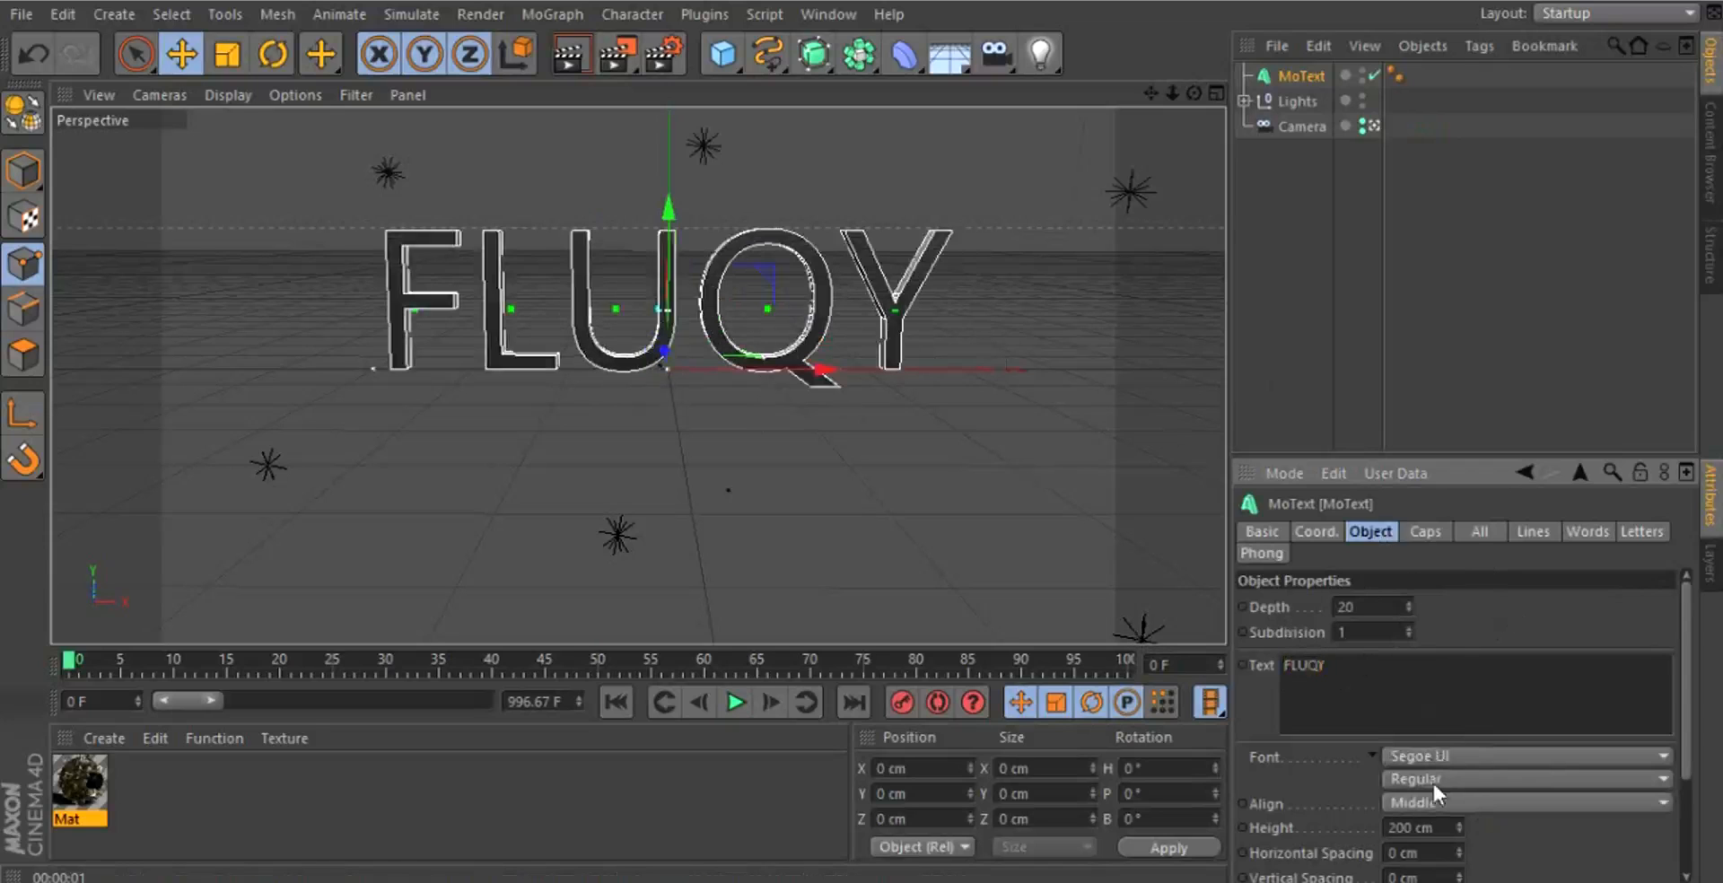
click(1522, 756)
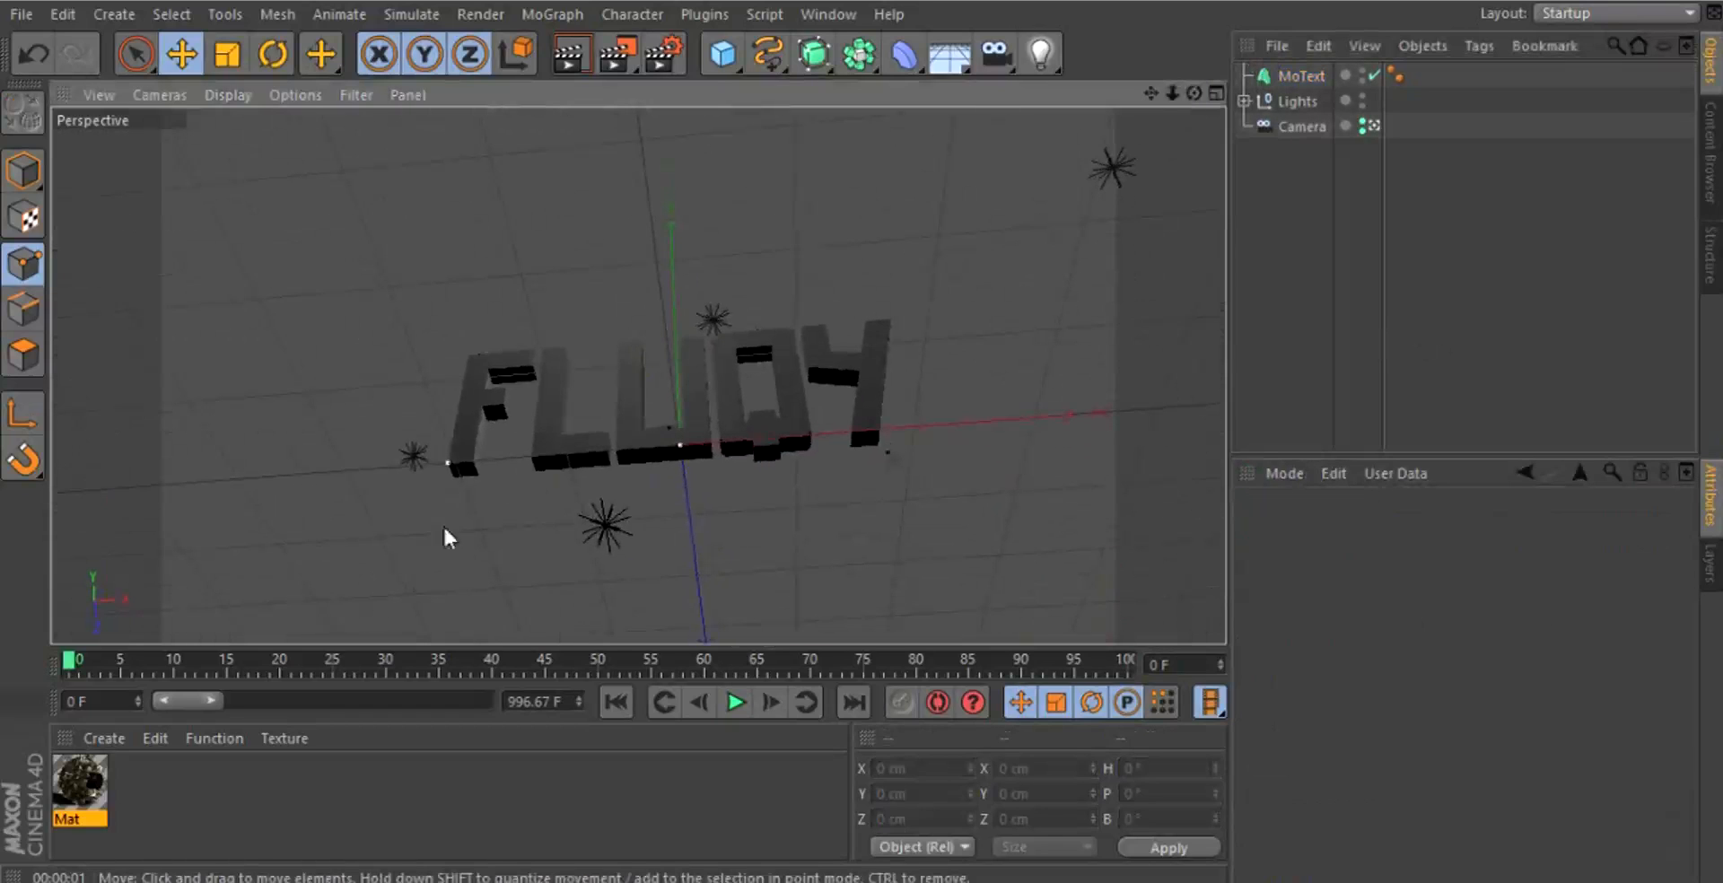
mouse_move(1132, 90)
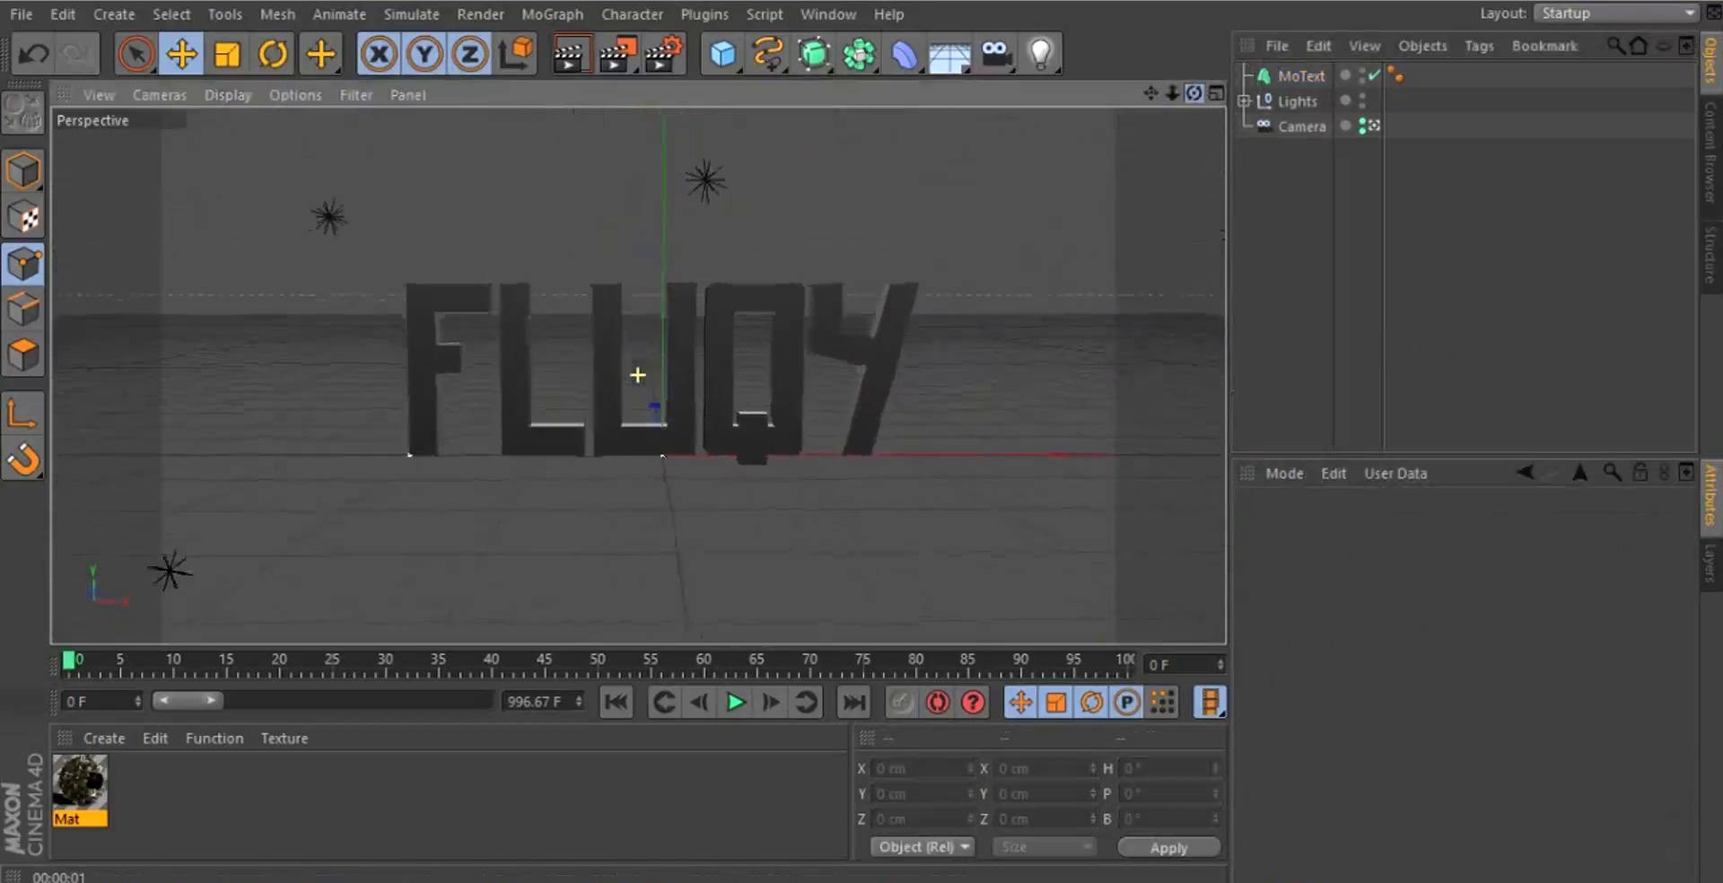
Add a Wrap deformer and nest it under the MoText object
click(902, 53)
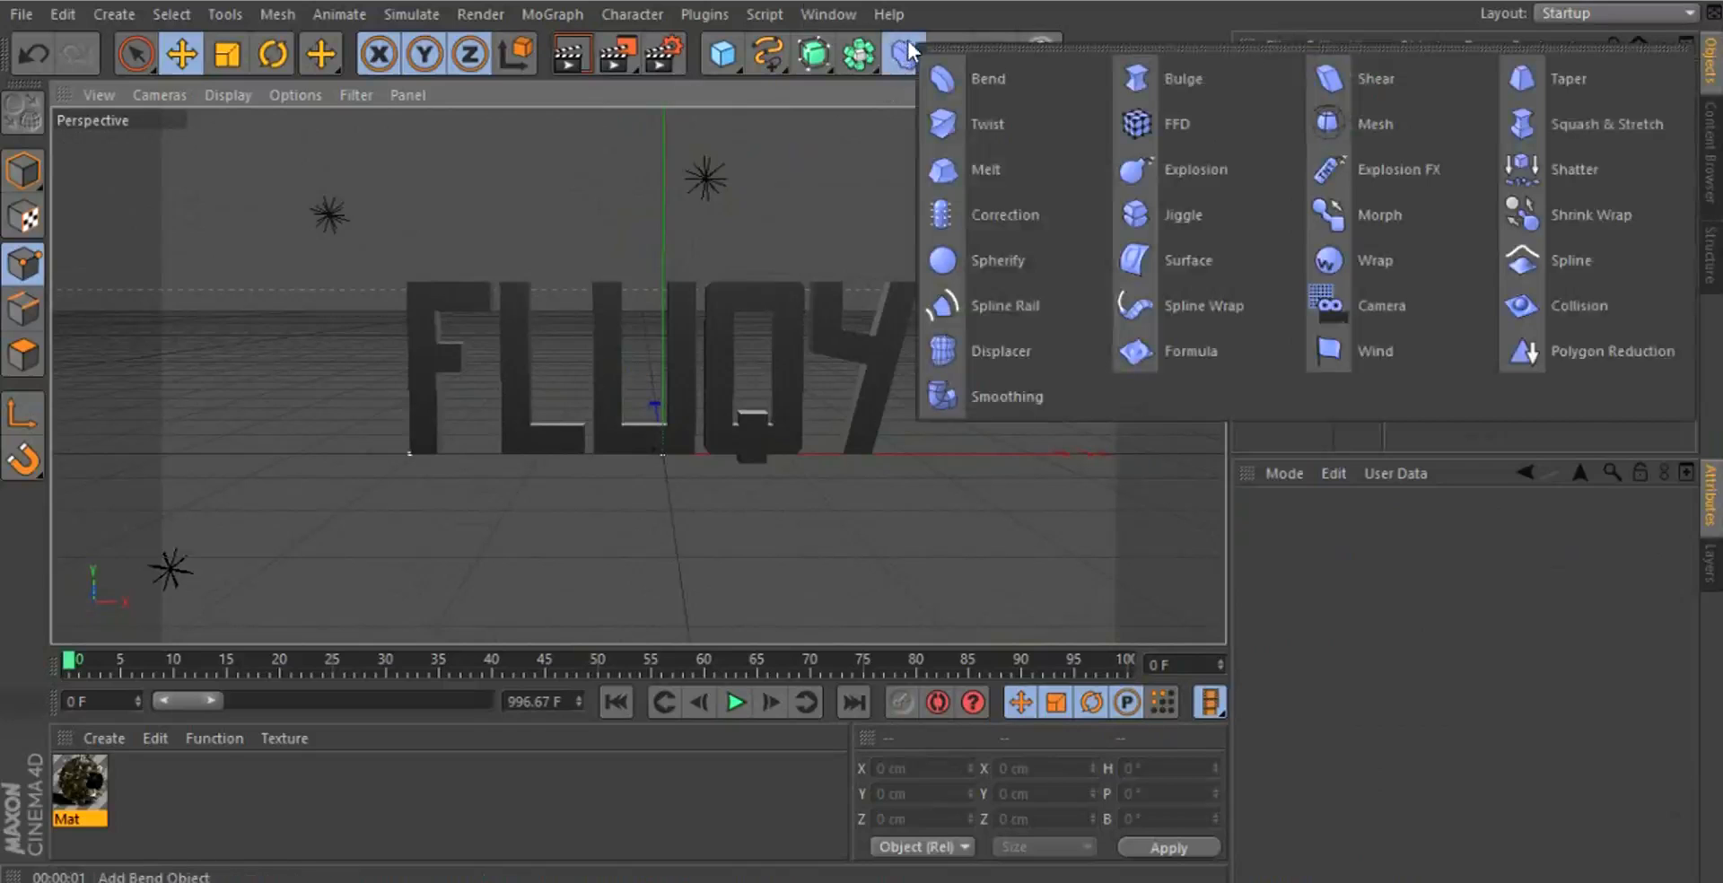
mouse_move(923, 49)
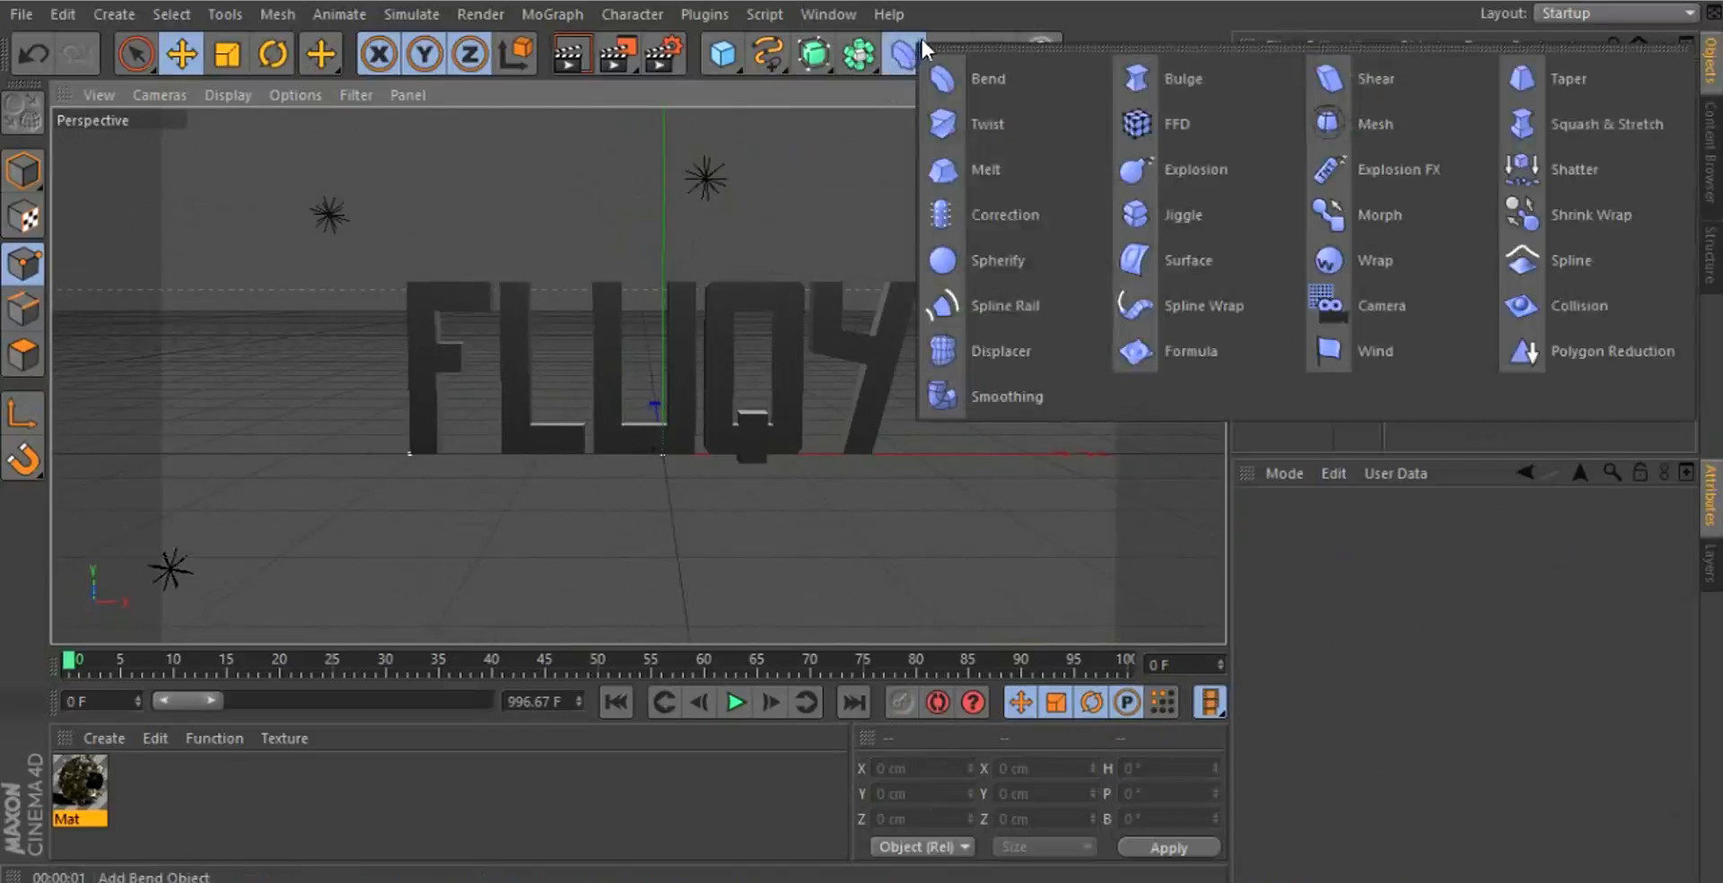
click(1373, 261)
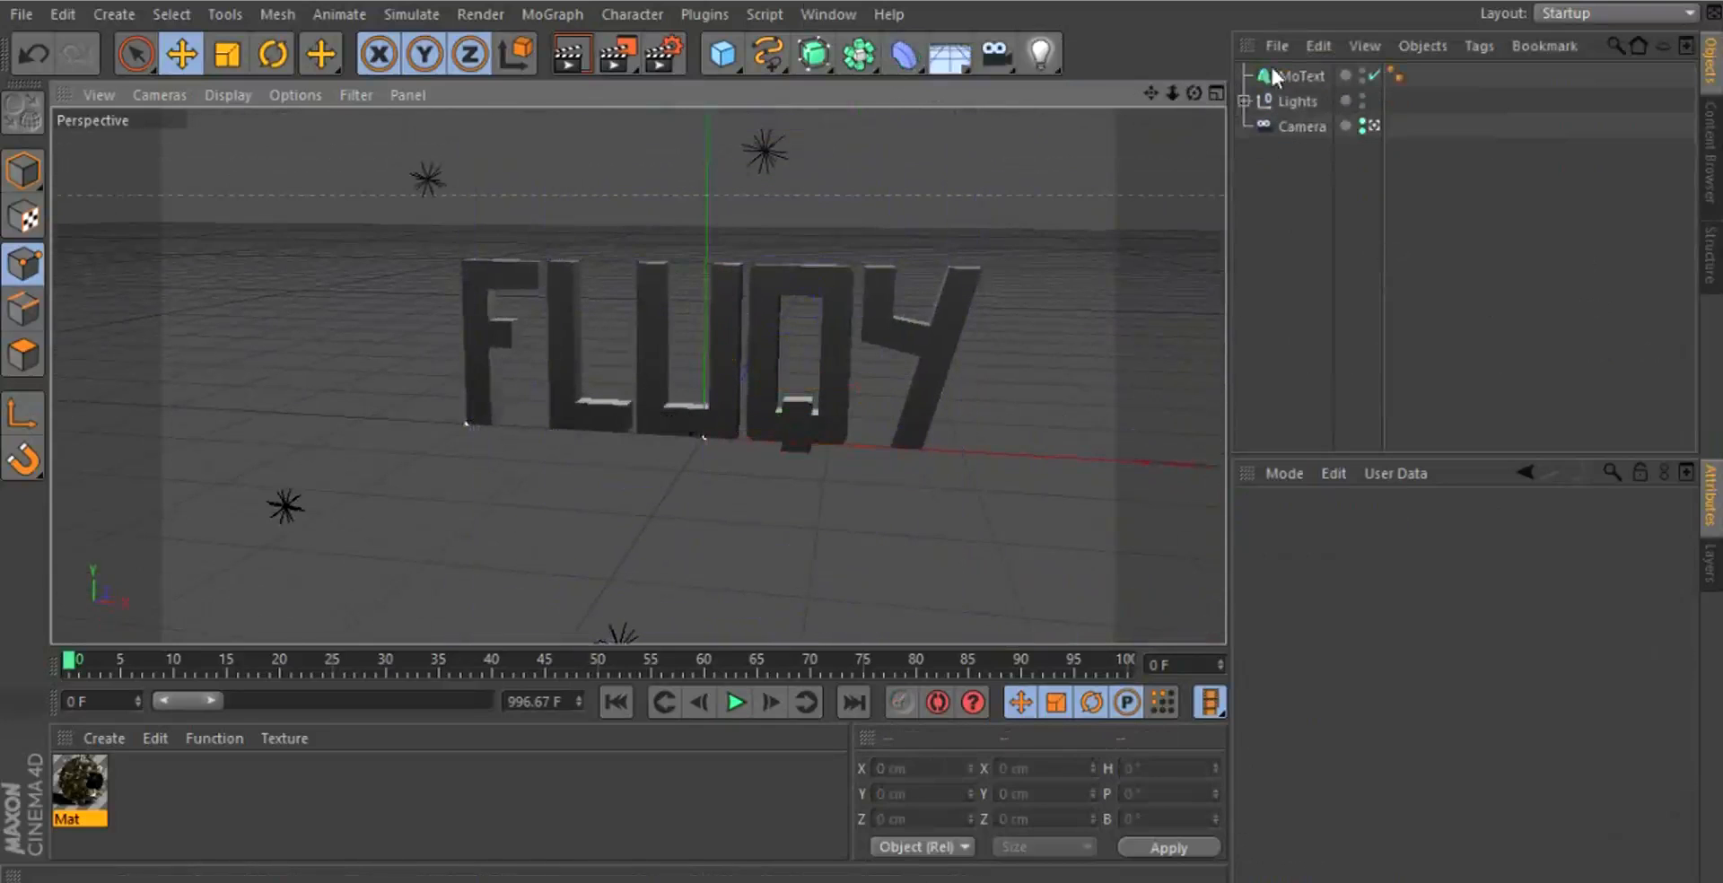
click(904, 53)
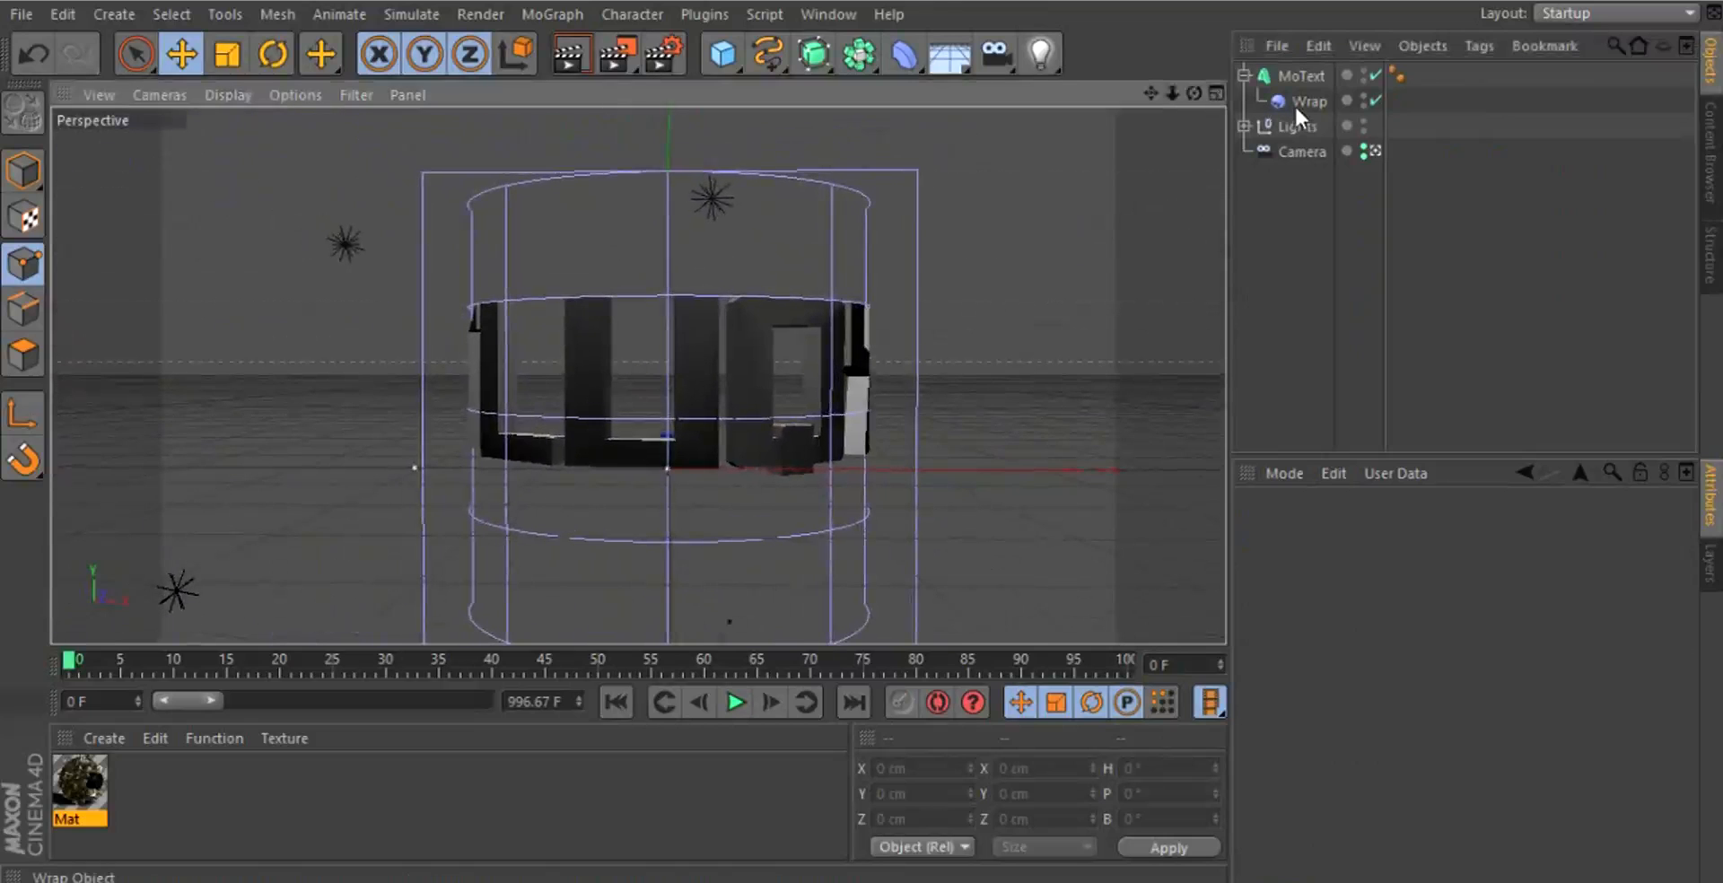
Make the Wrap Cylindrical with 360° longitude end and Scale Z 361%, orbiting to inspect
click(1308, 101)
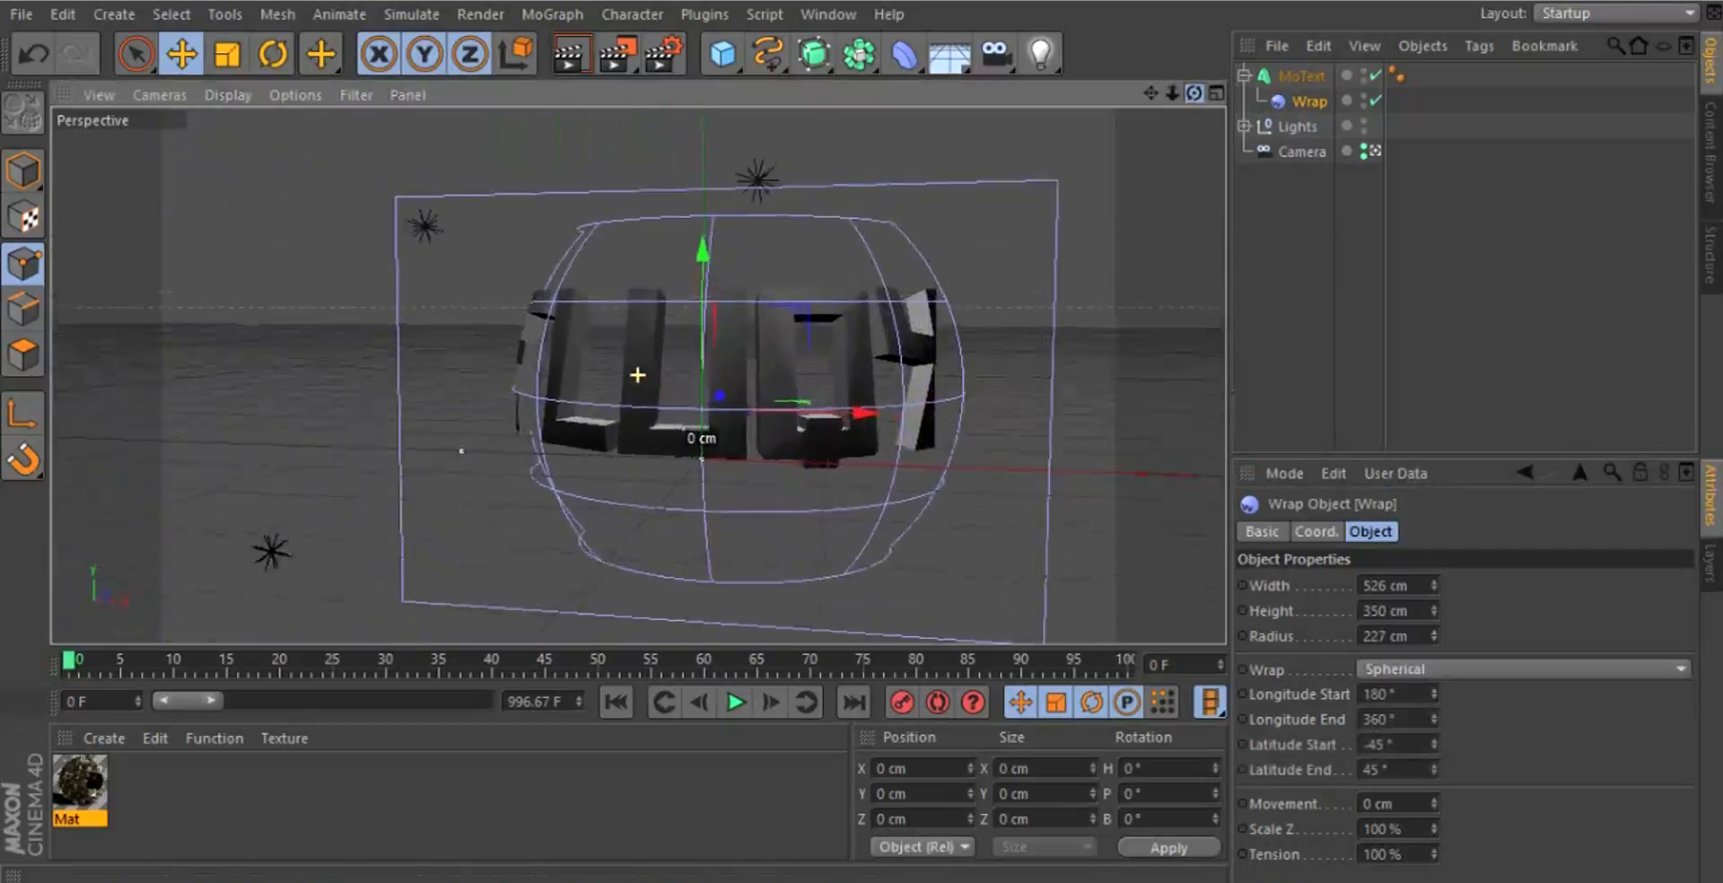
click(1526, 668)
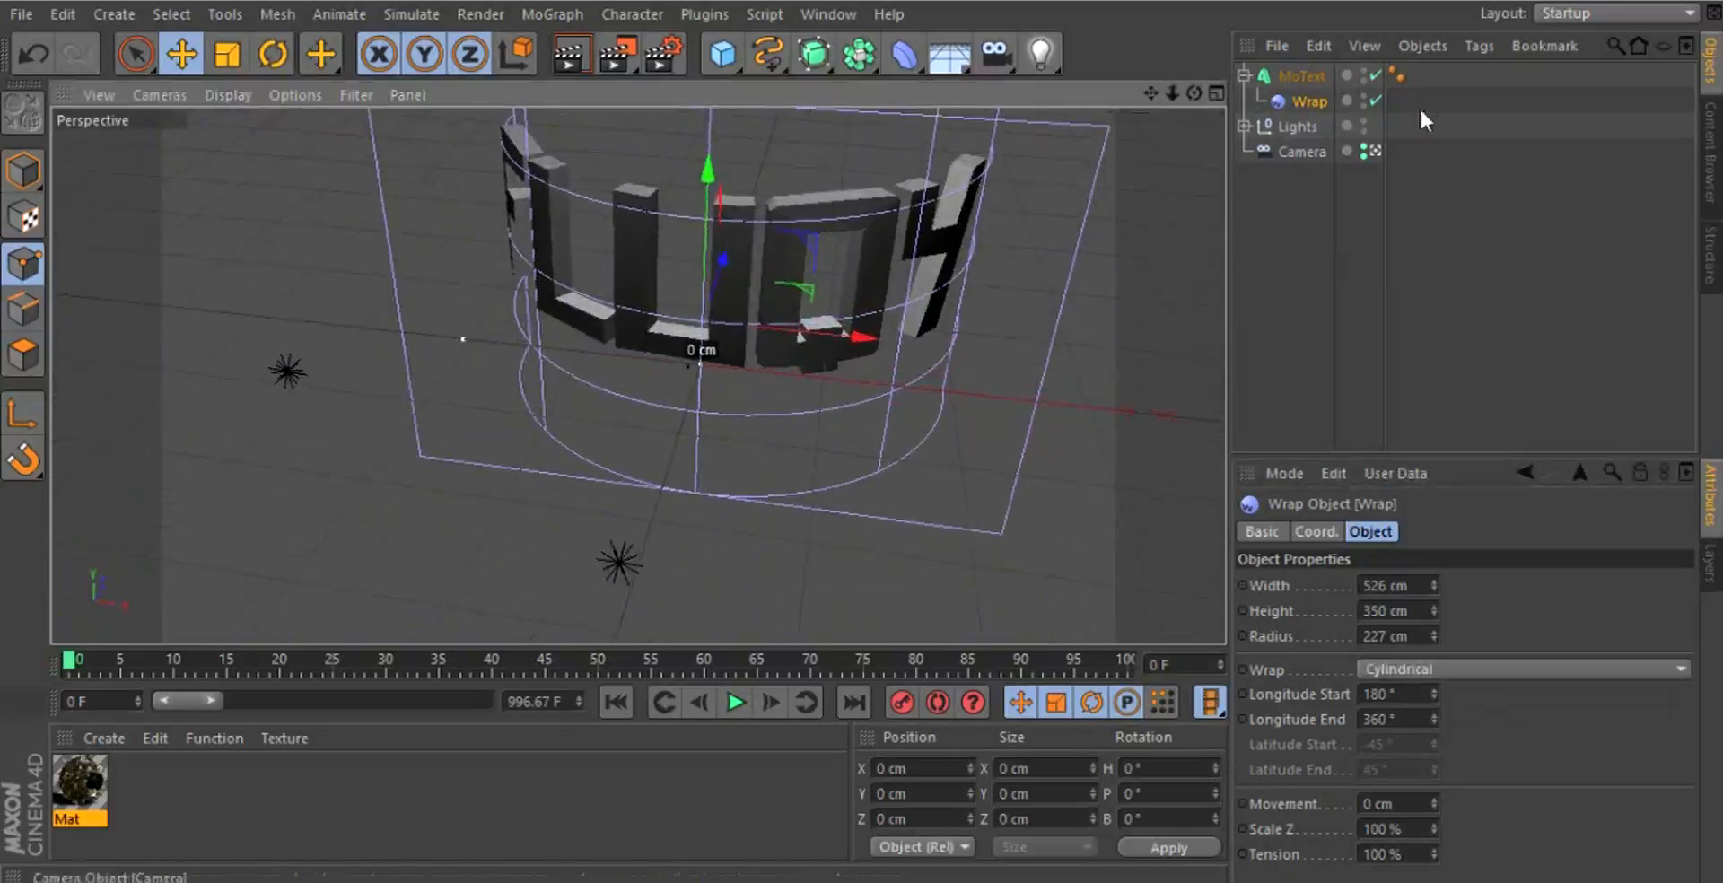
drag(1435, 693, 1434, 686)
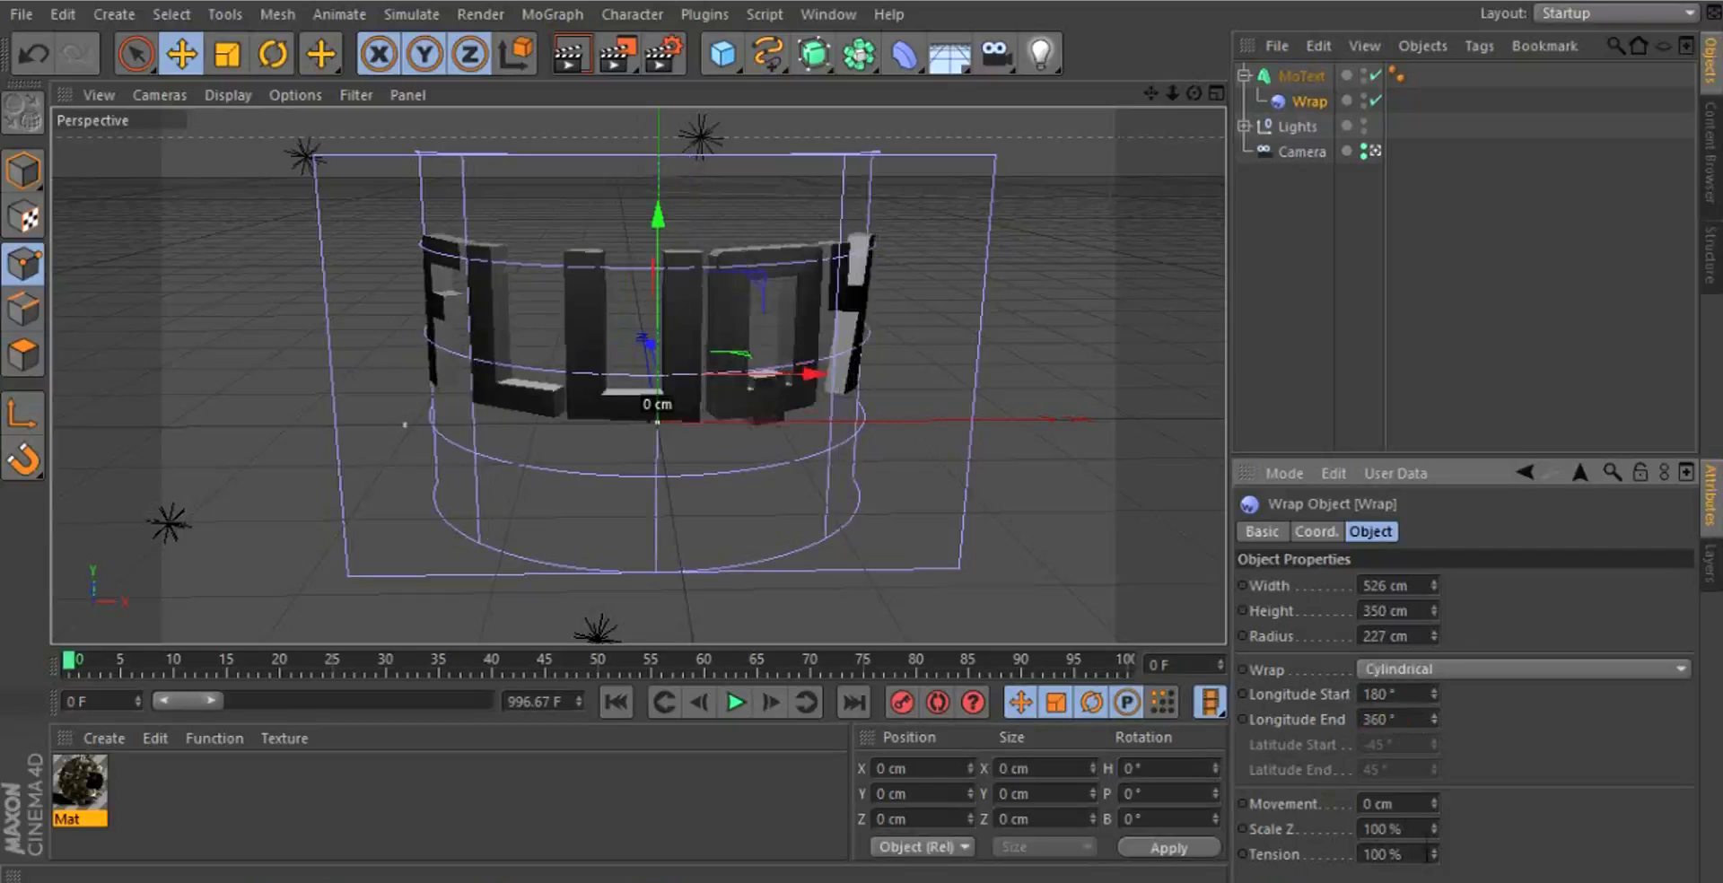
text(360)
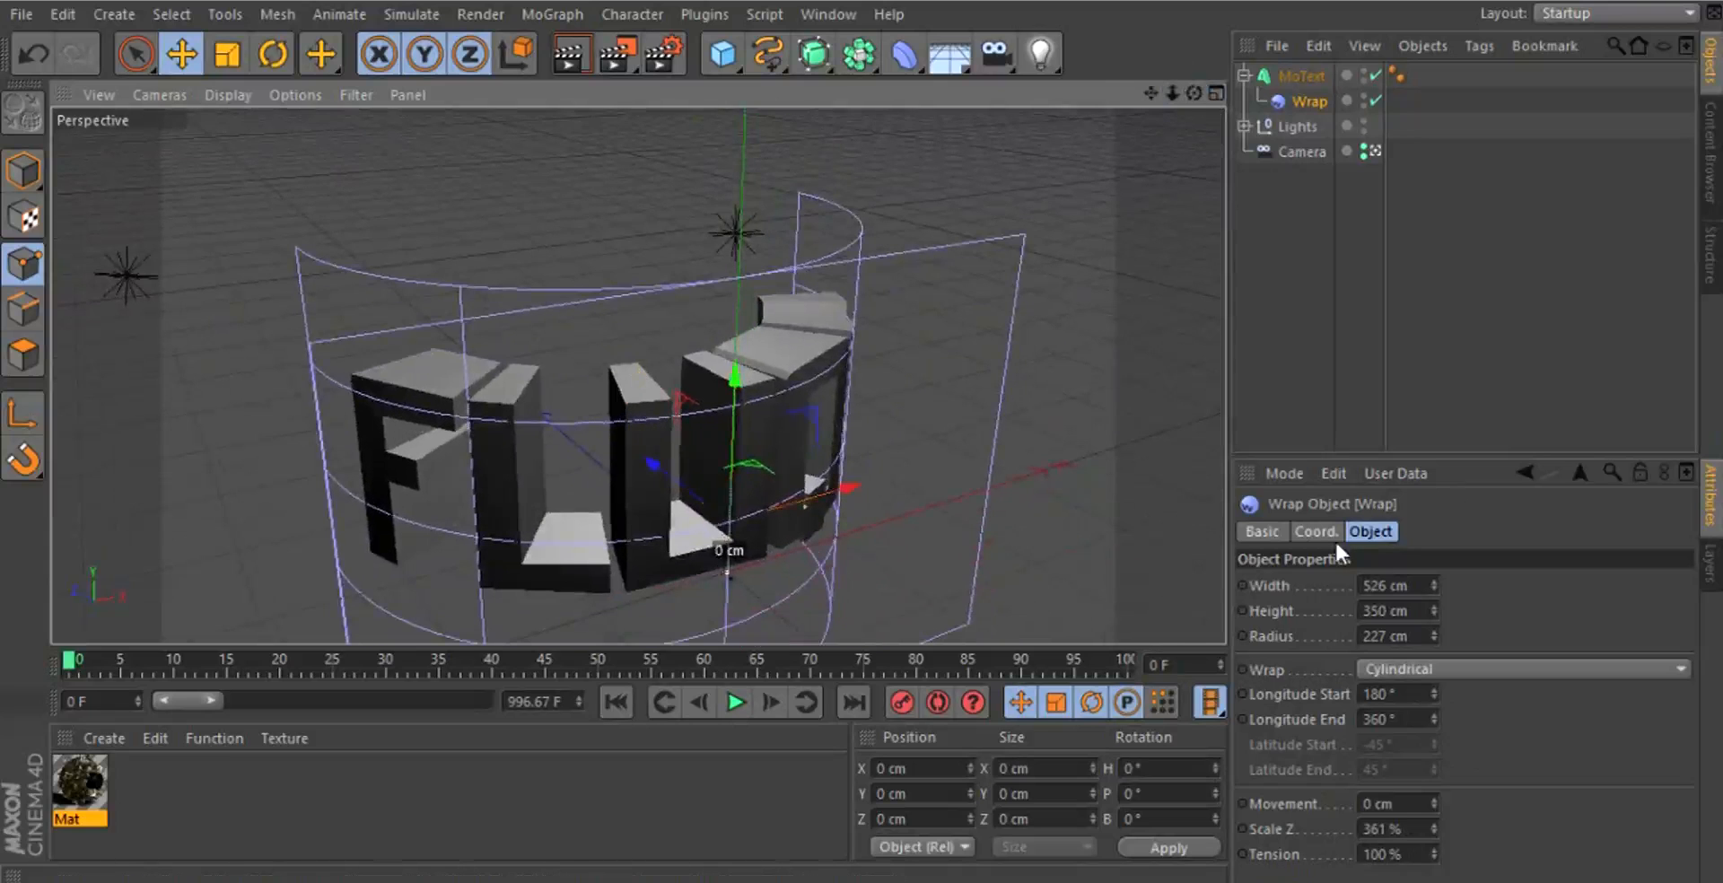
drag(1385, 829, 1418, 829)
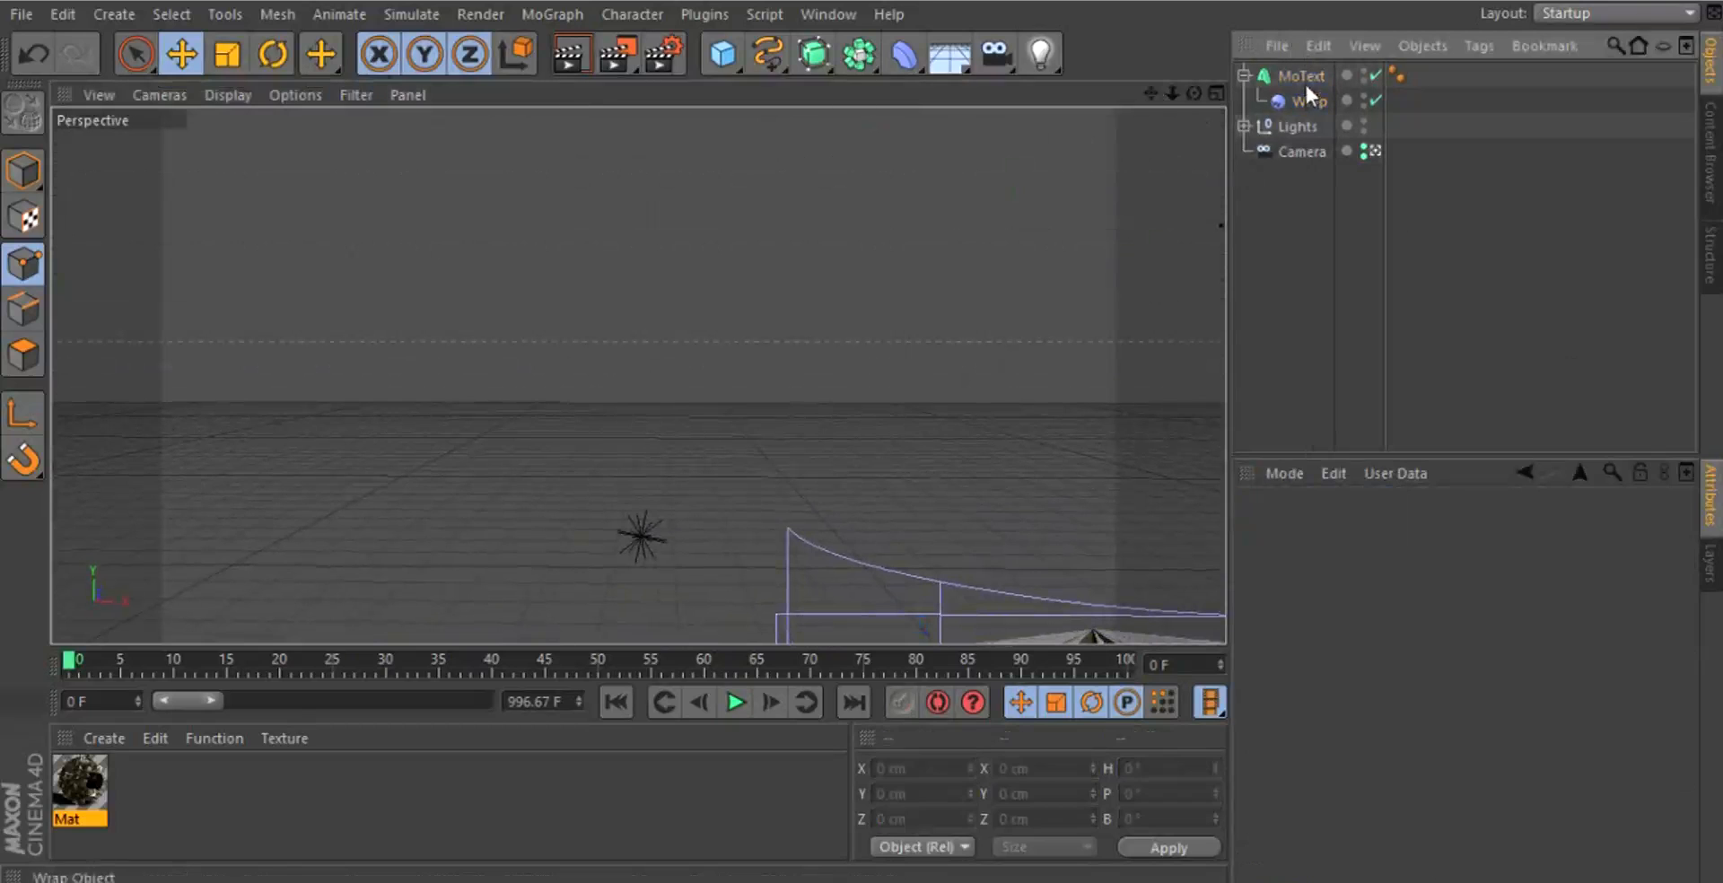
Set Wrap Scale Z to 1161% and tension 55%, and give FLUQY a fillet start cap
click(1301, 76)
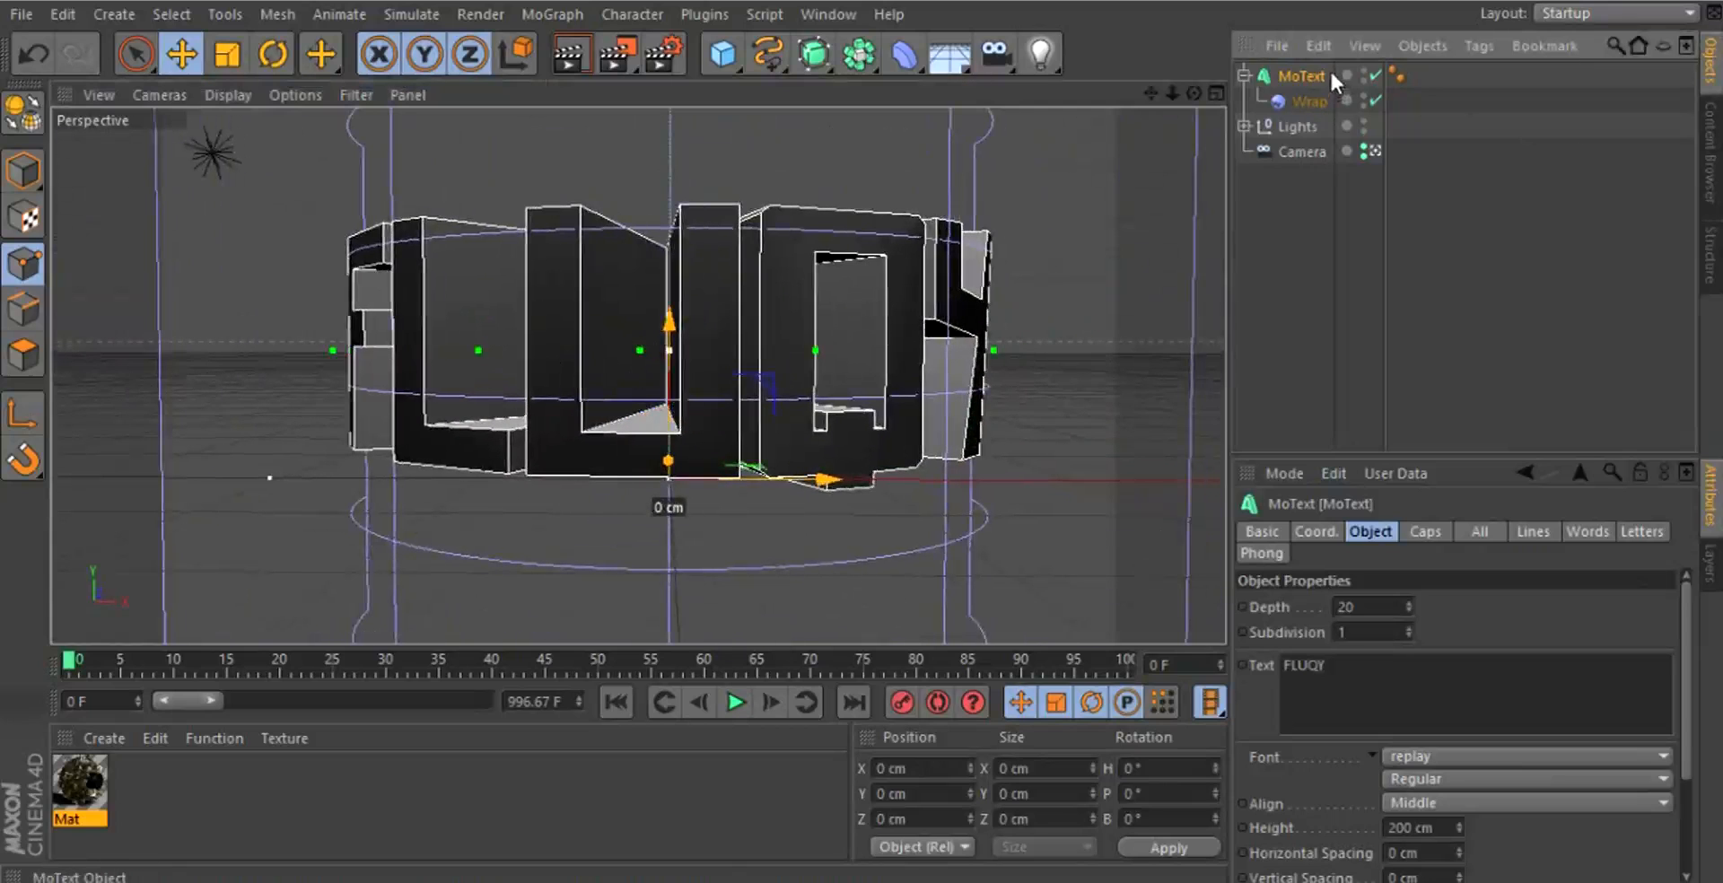
click(1309, 102)
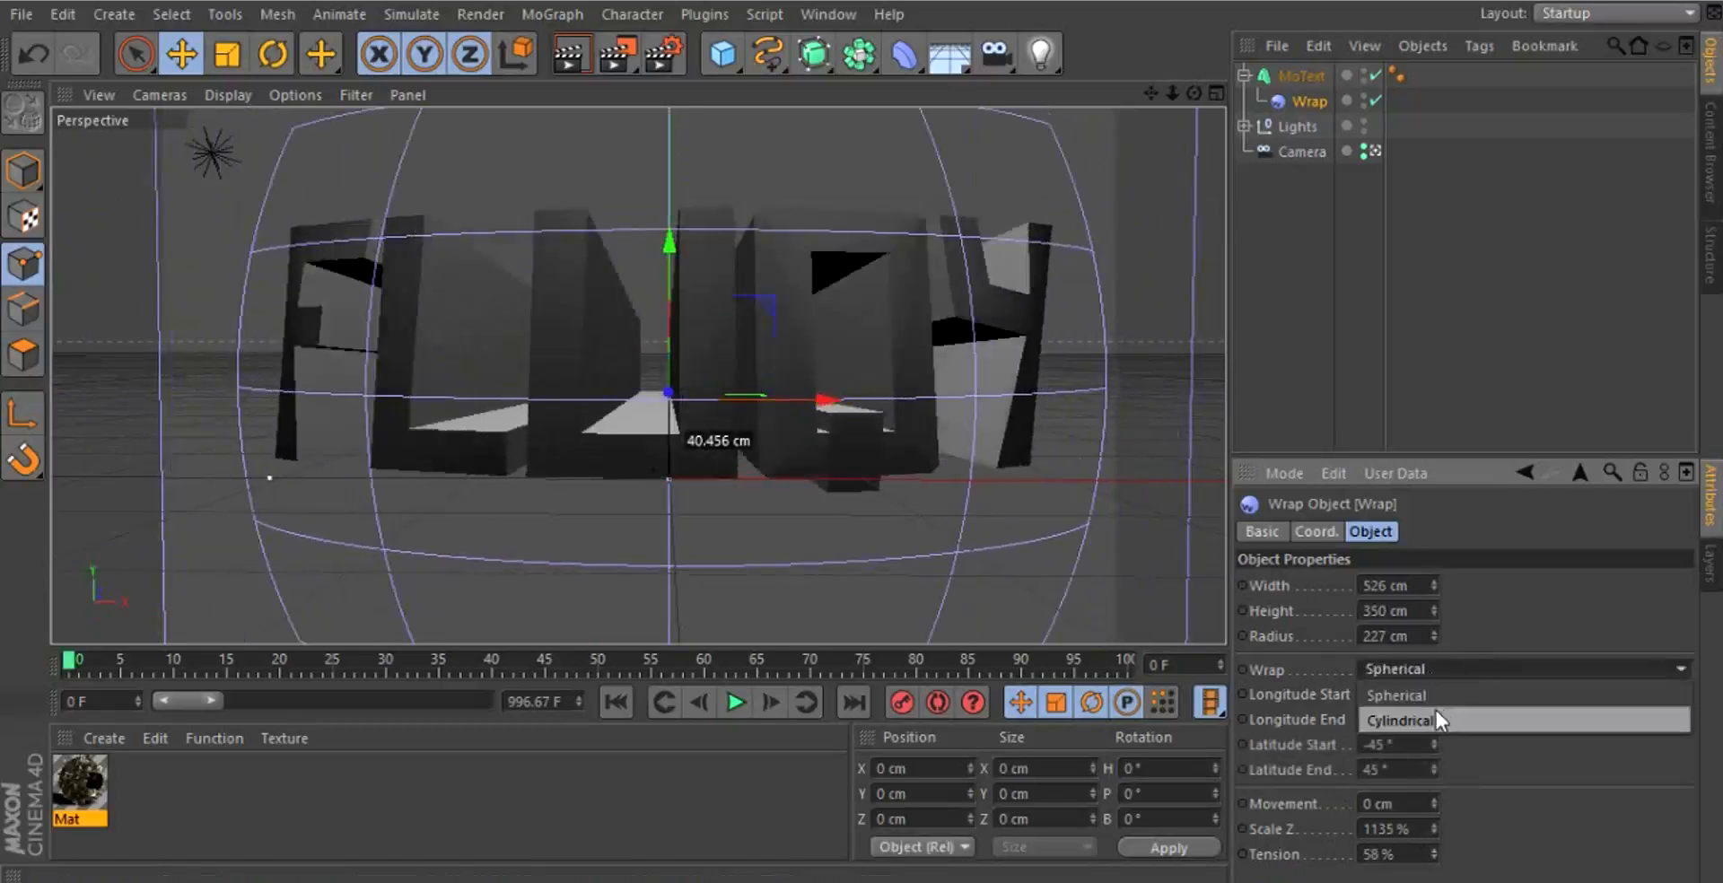
click(1400, 721)
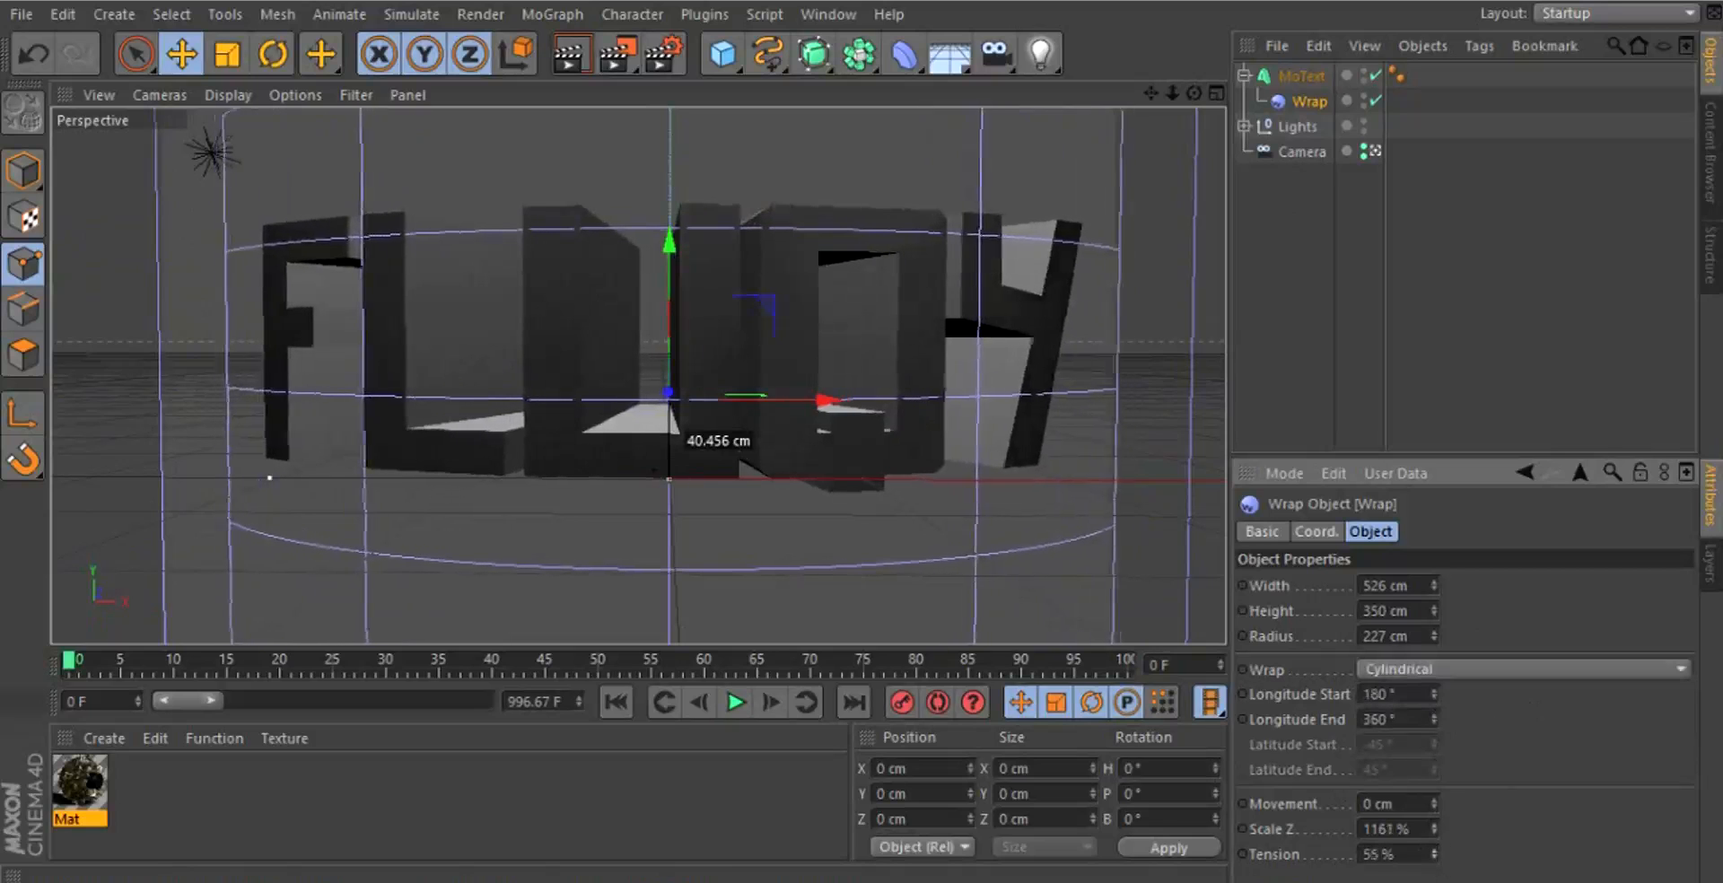
click(1302, 75)
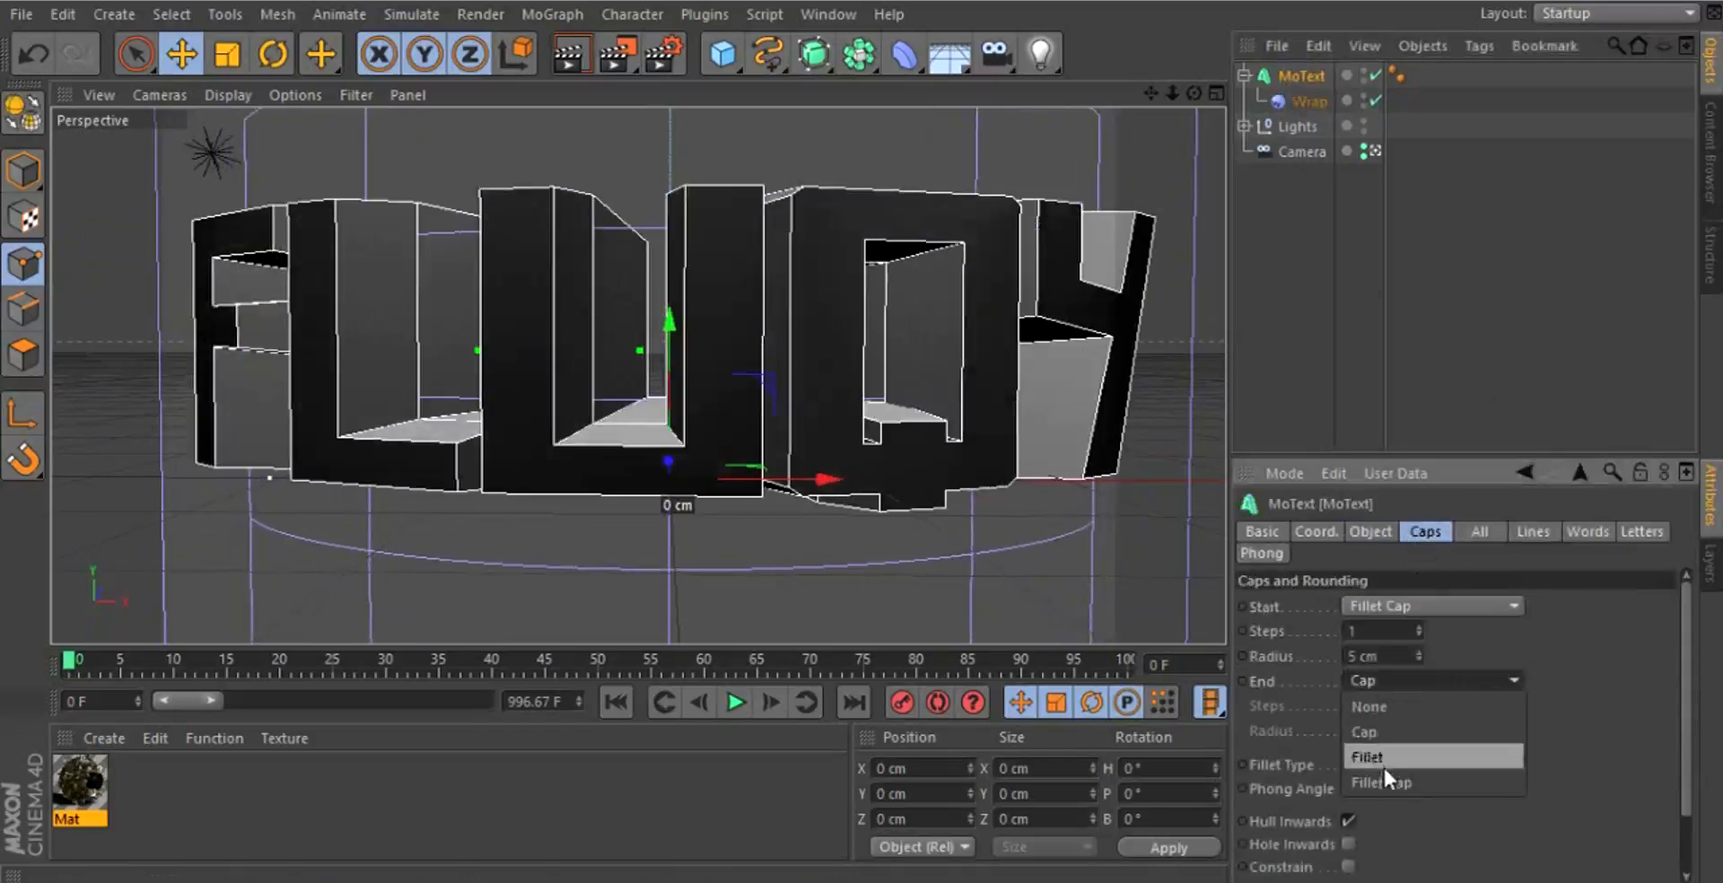
Add a fillet end cap, set Wrap Scale Z 100% and tension 61%, and render the view
click(1383, 757)
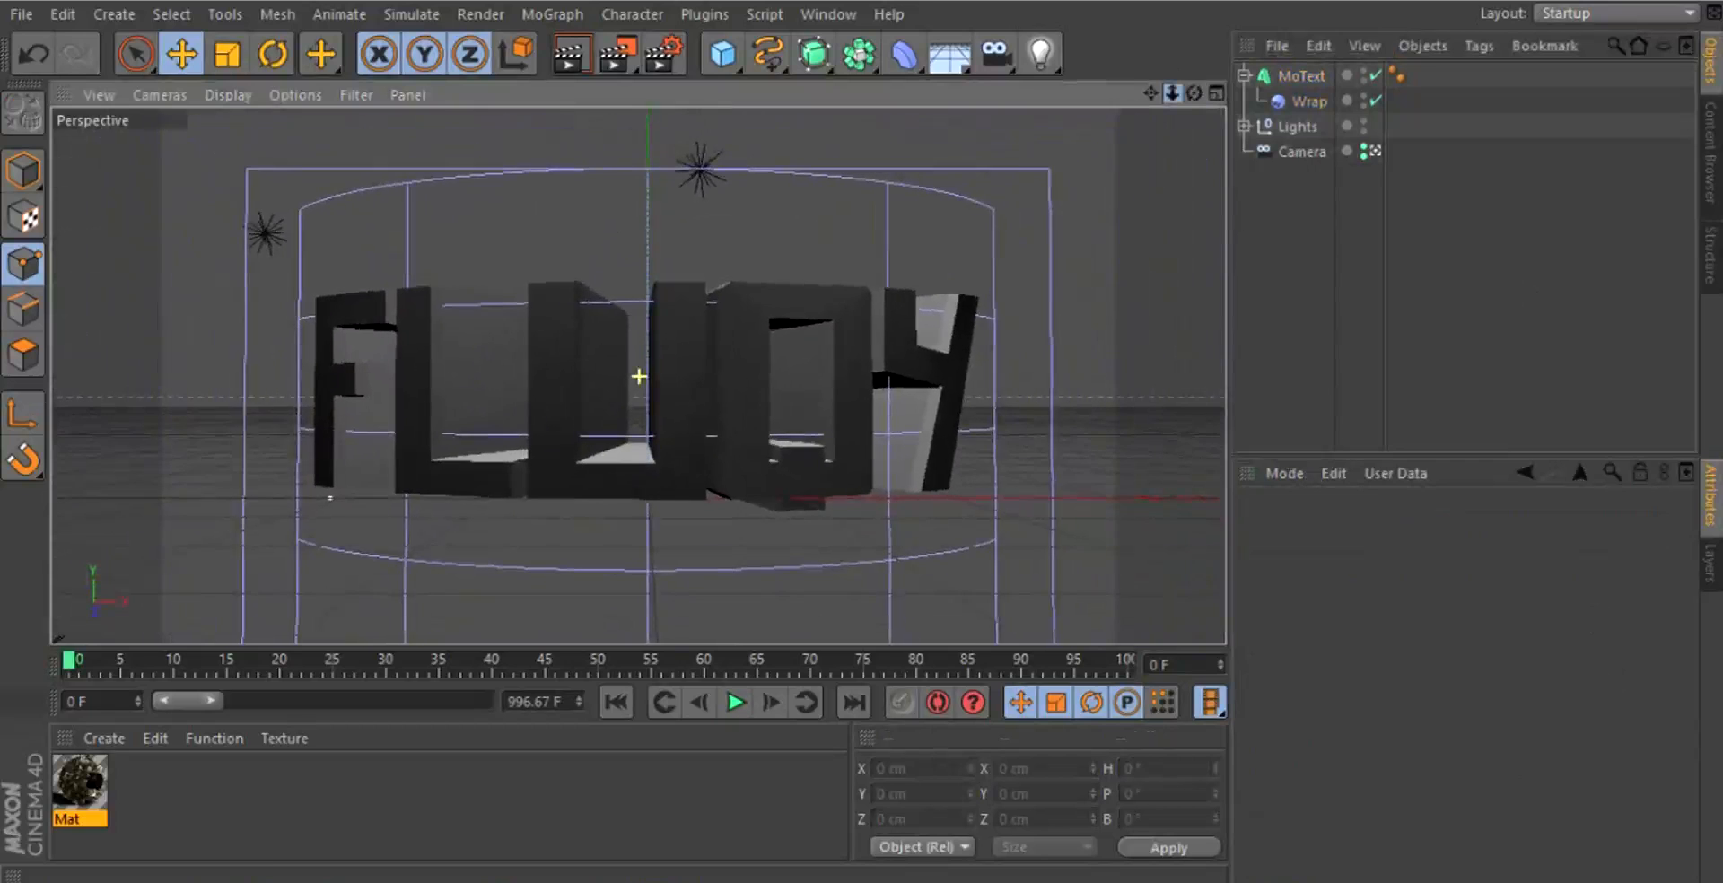
click(1309, 101)
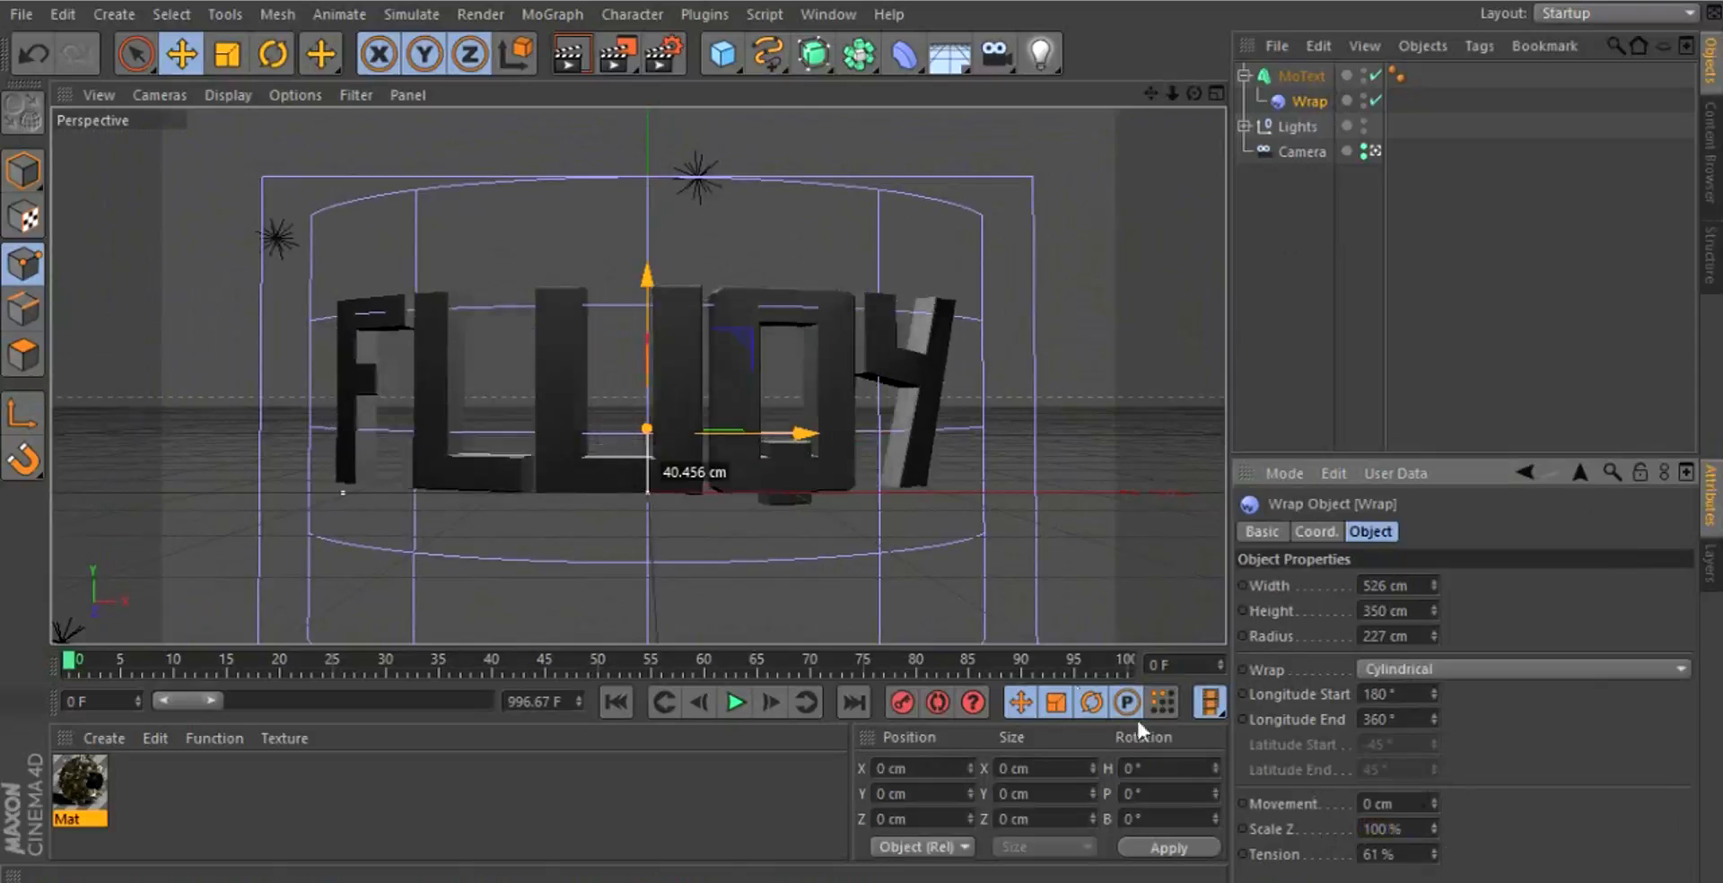
click(569, 53)
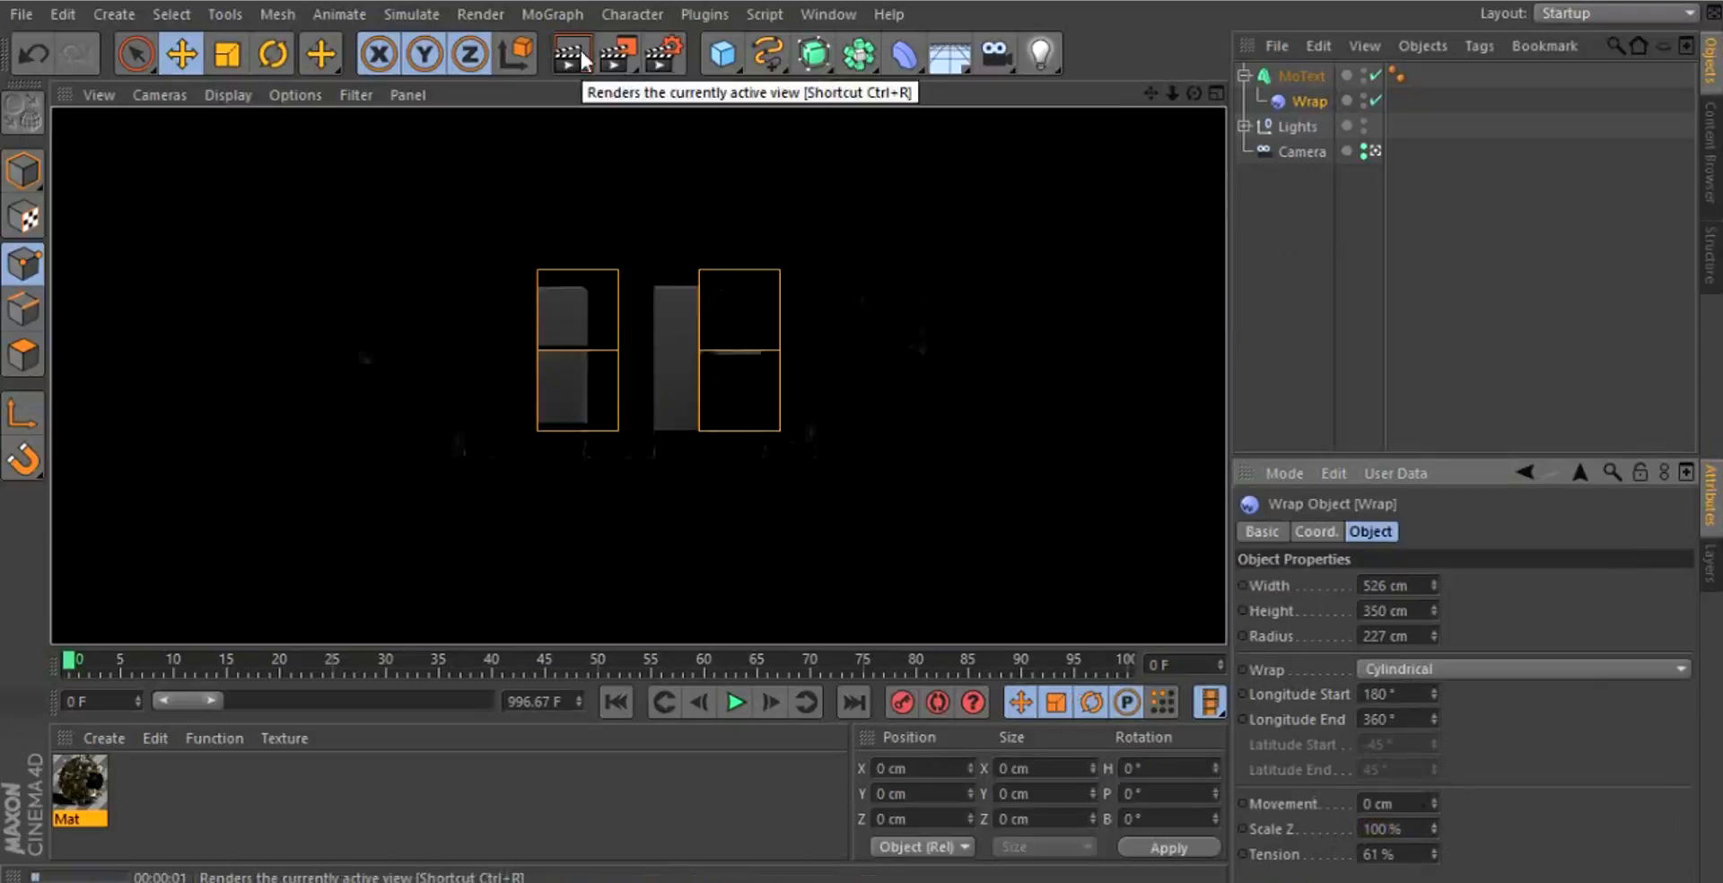